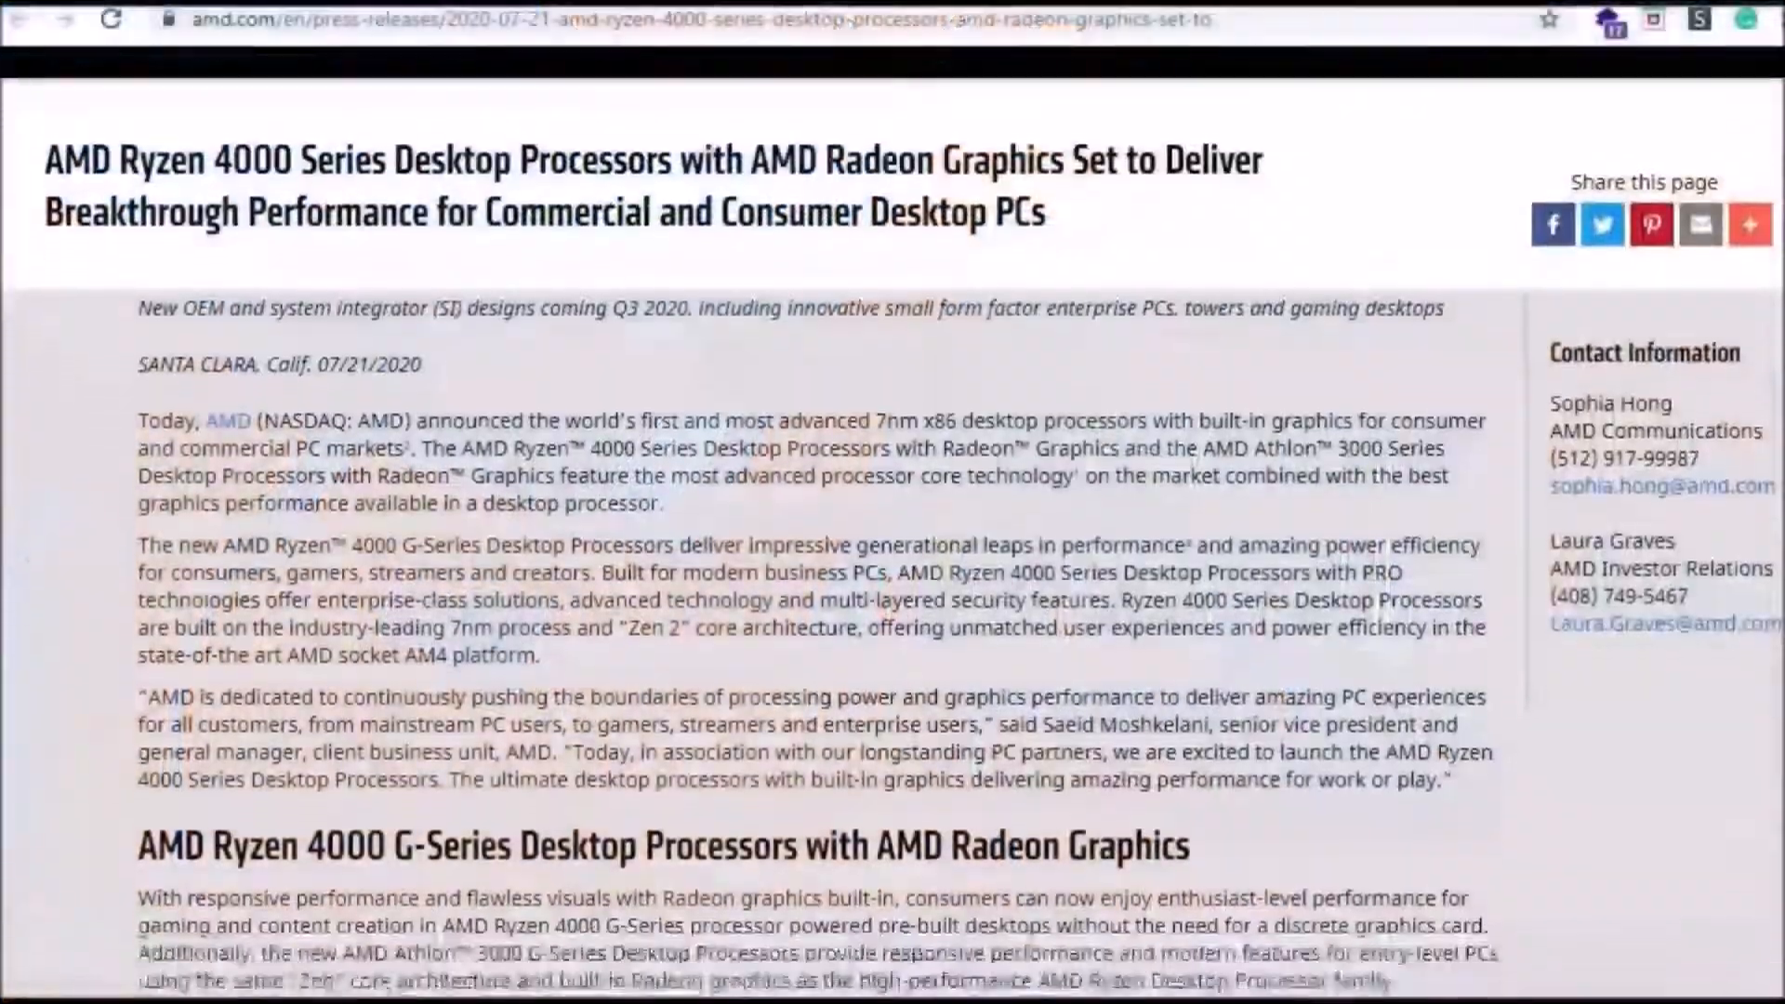
Scroll AMD's press release down to the Ryzen 4000 G-Series model and PRO technologies tables.
scroll(down, 3)
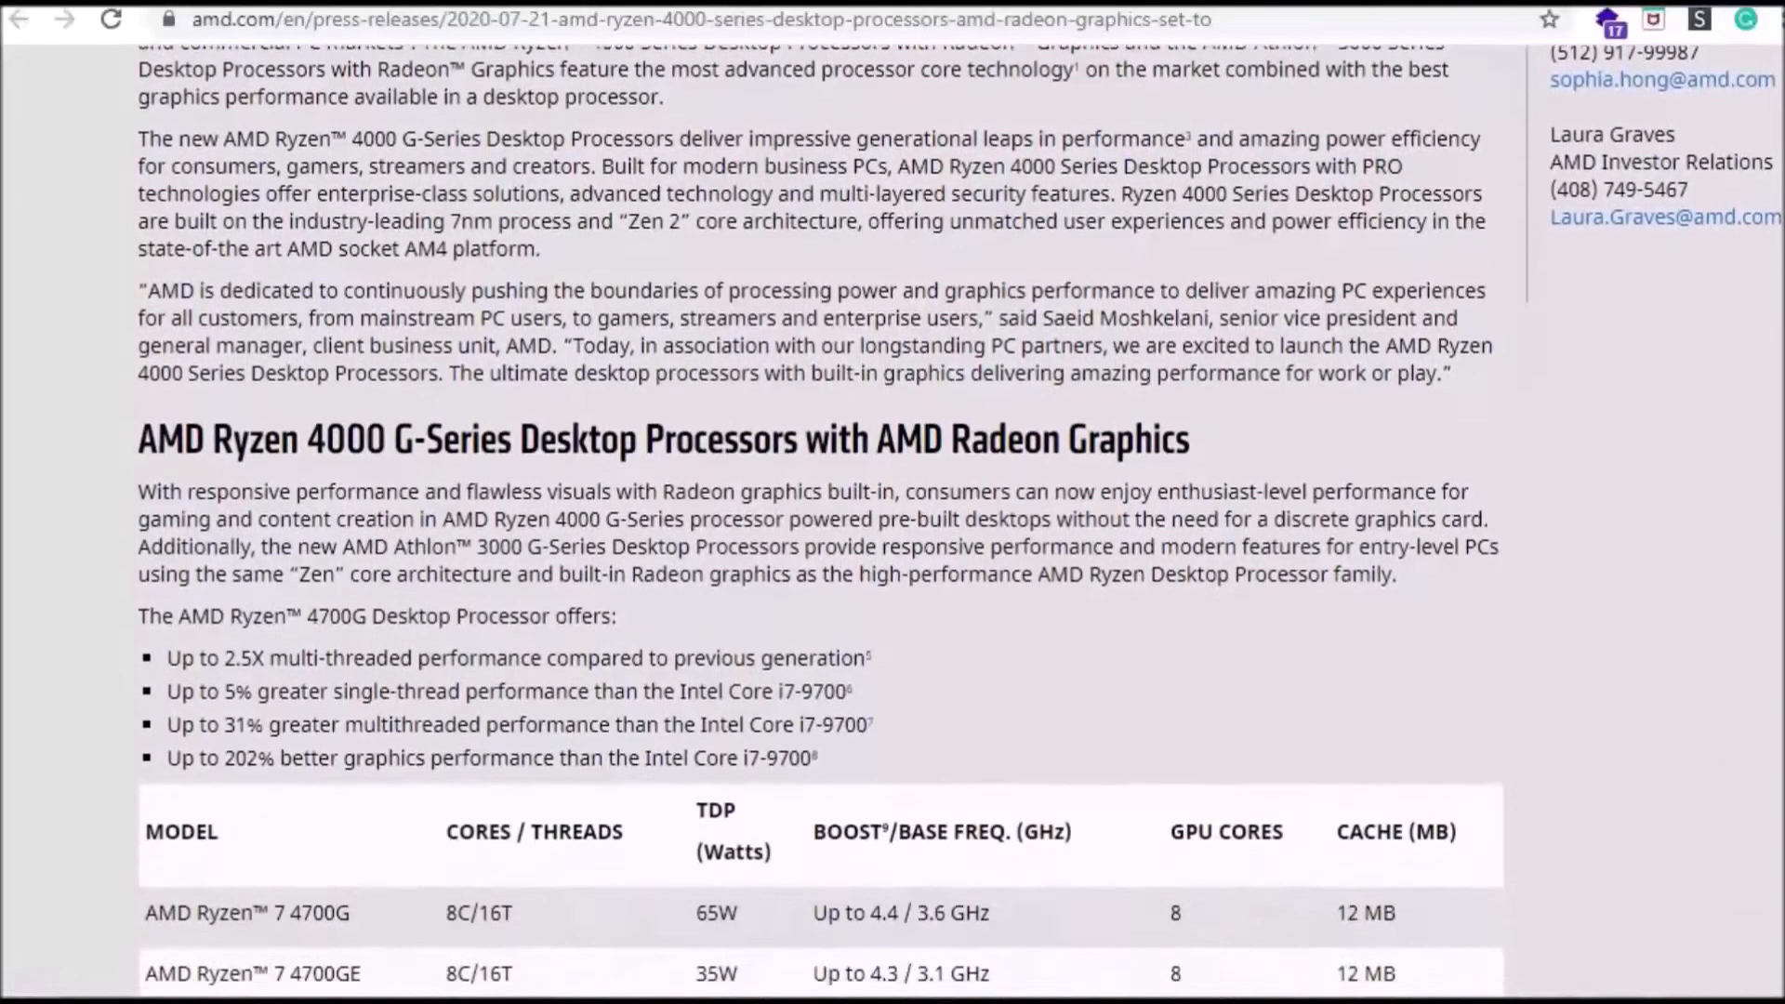
scroll(down, 3)
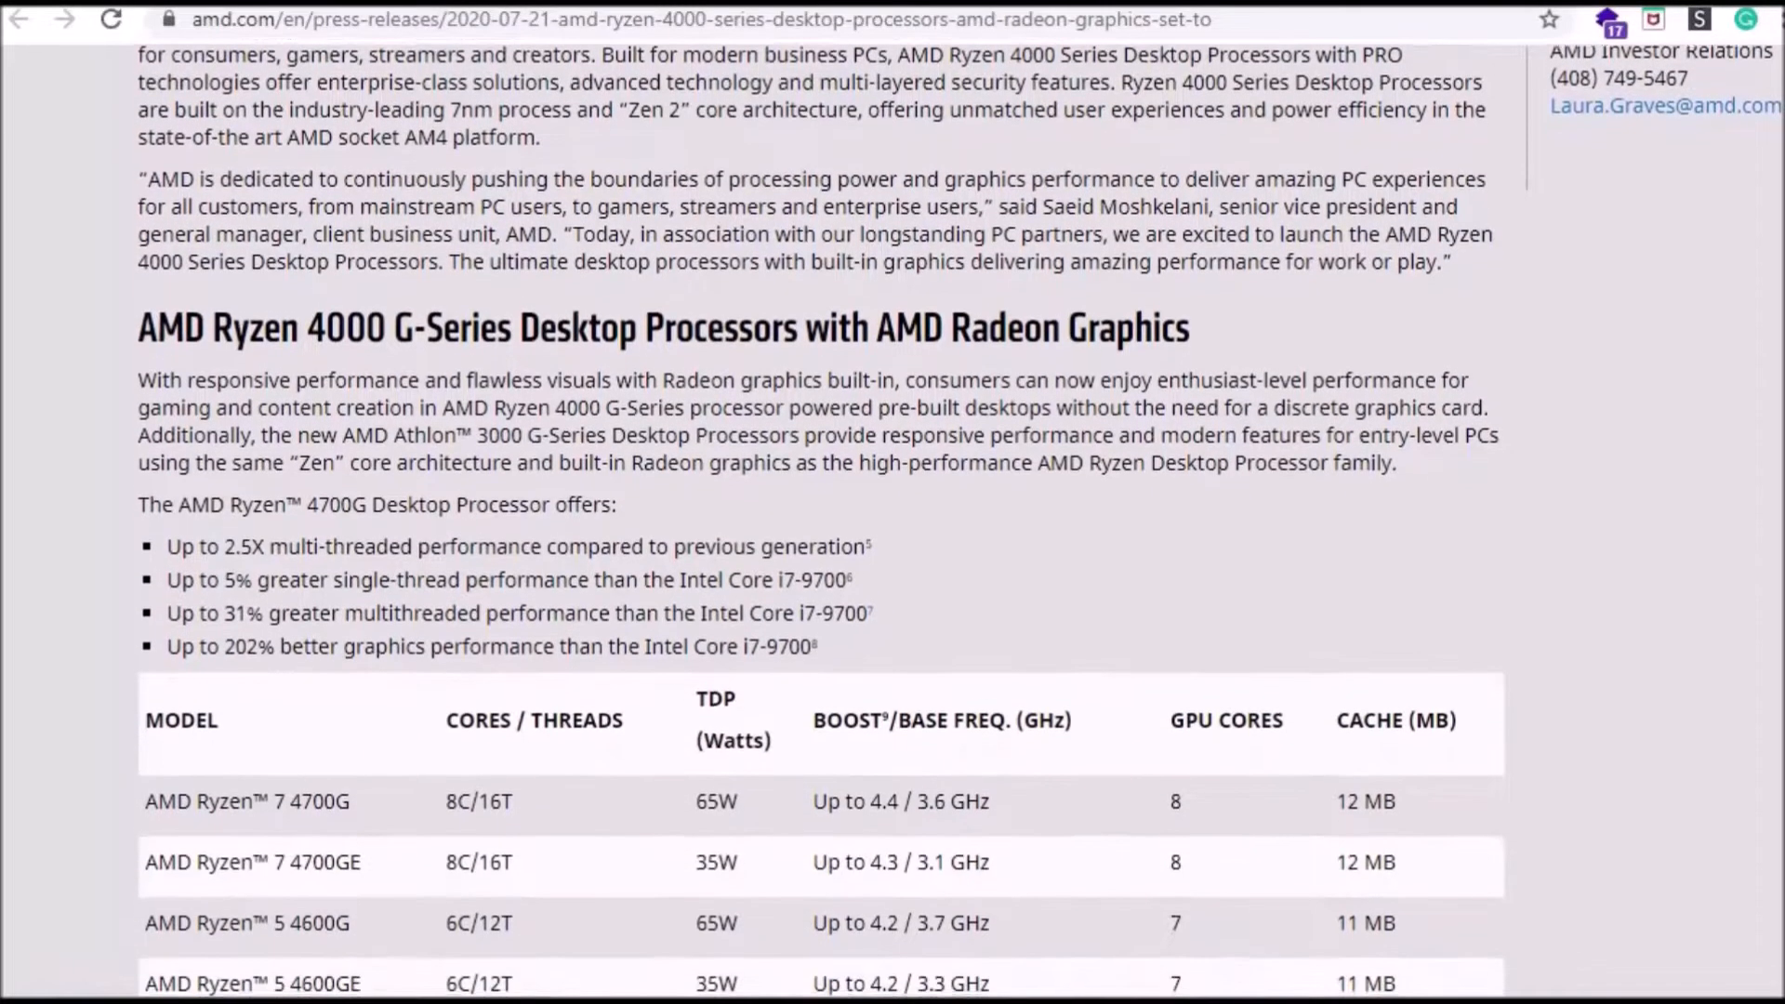
scroll(down, 3)
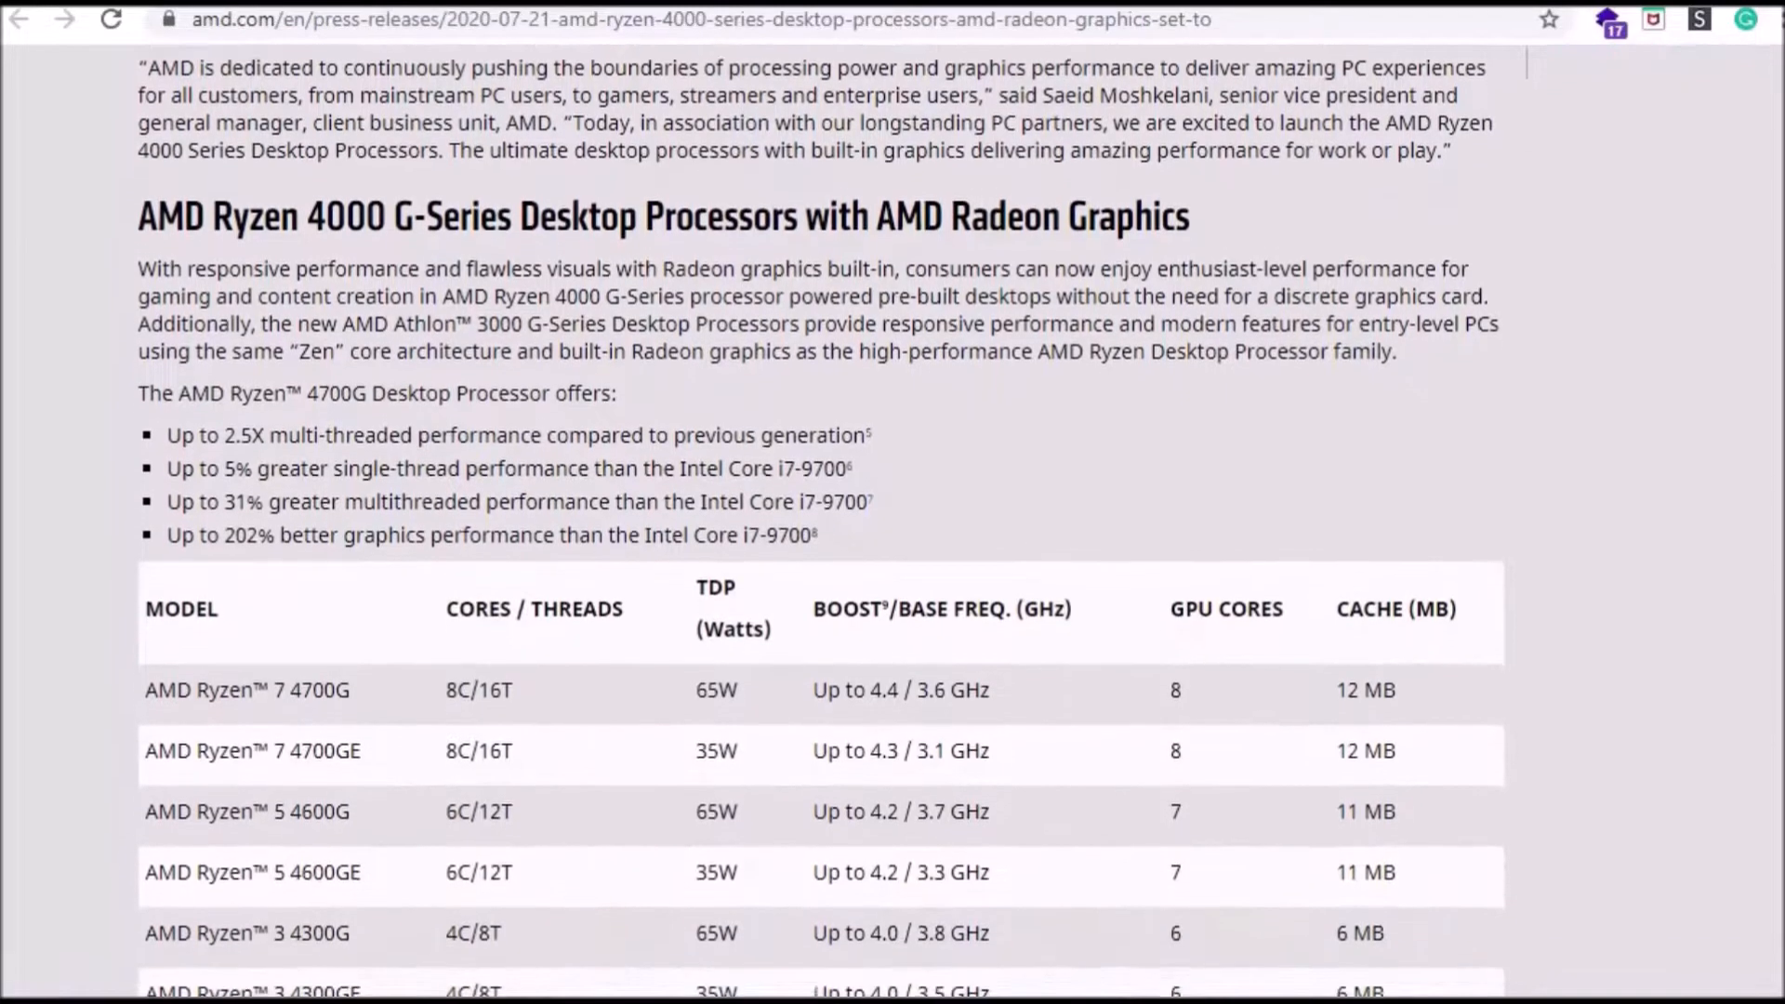
scroll(down, 3)
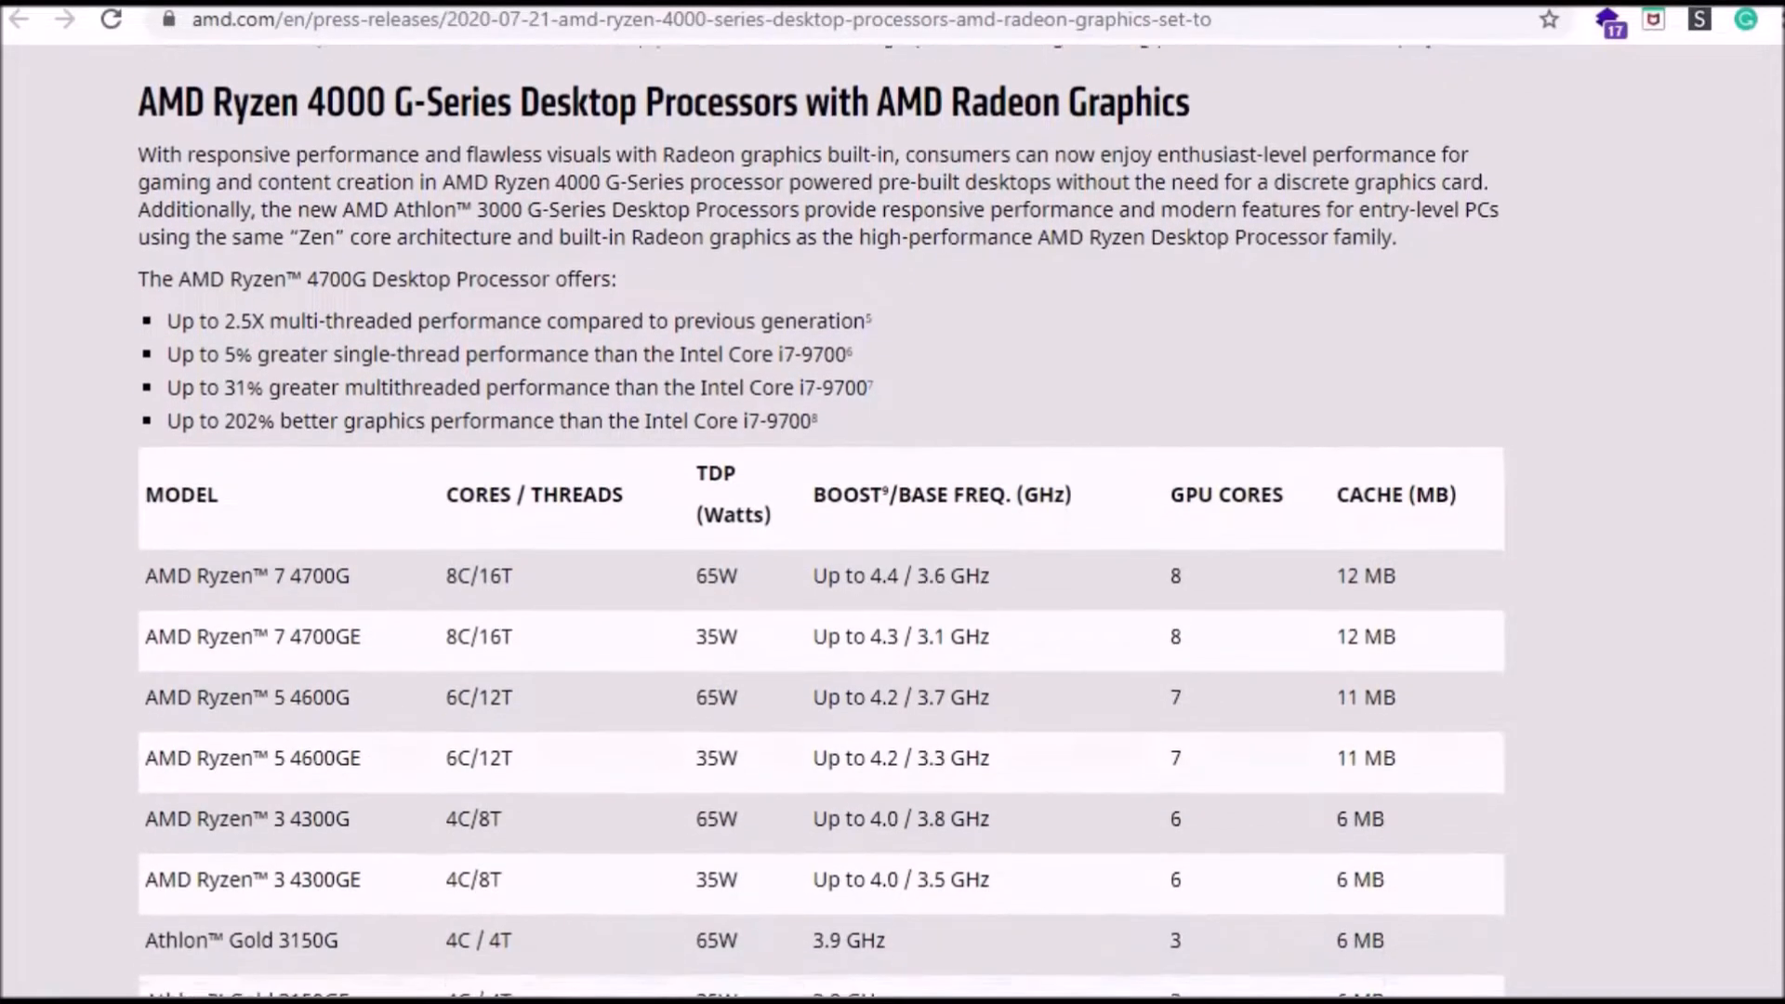
scroll(down, 3)
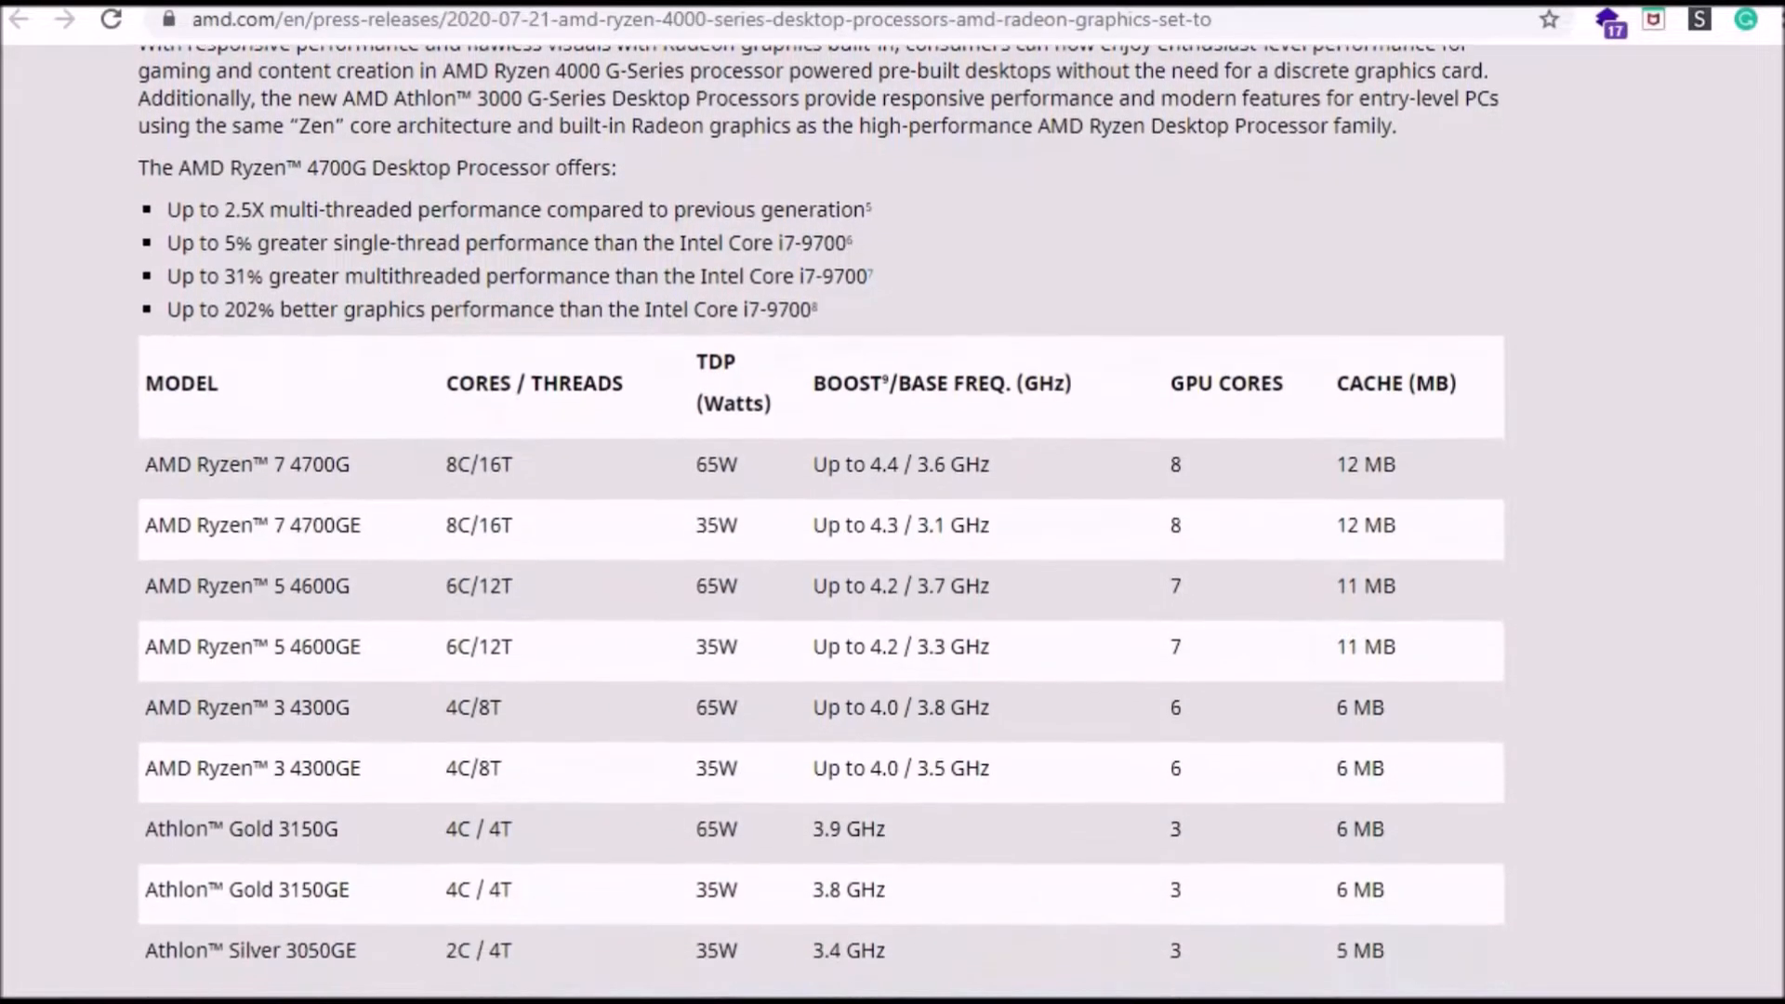
scroll(down, 3)
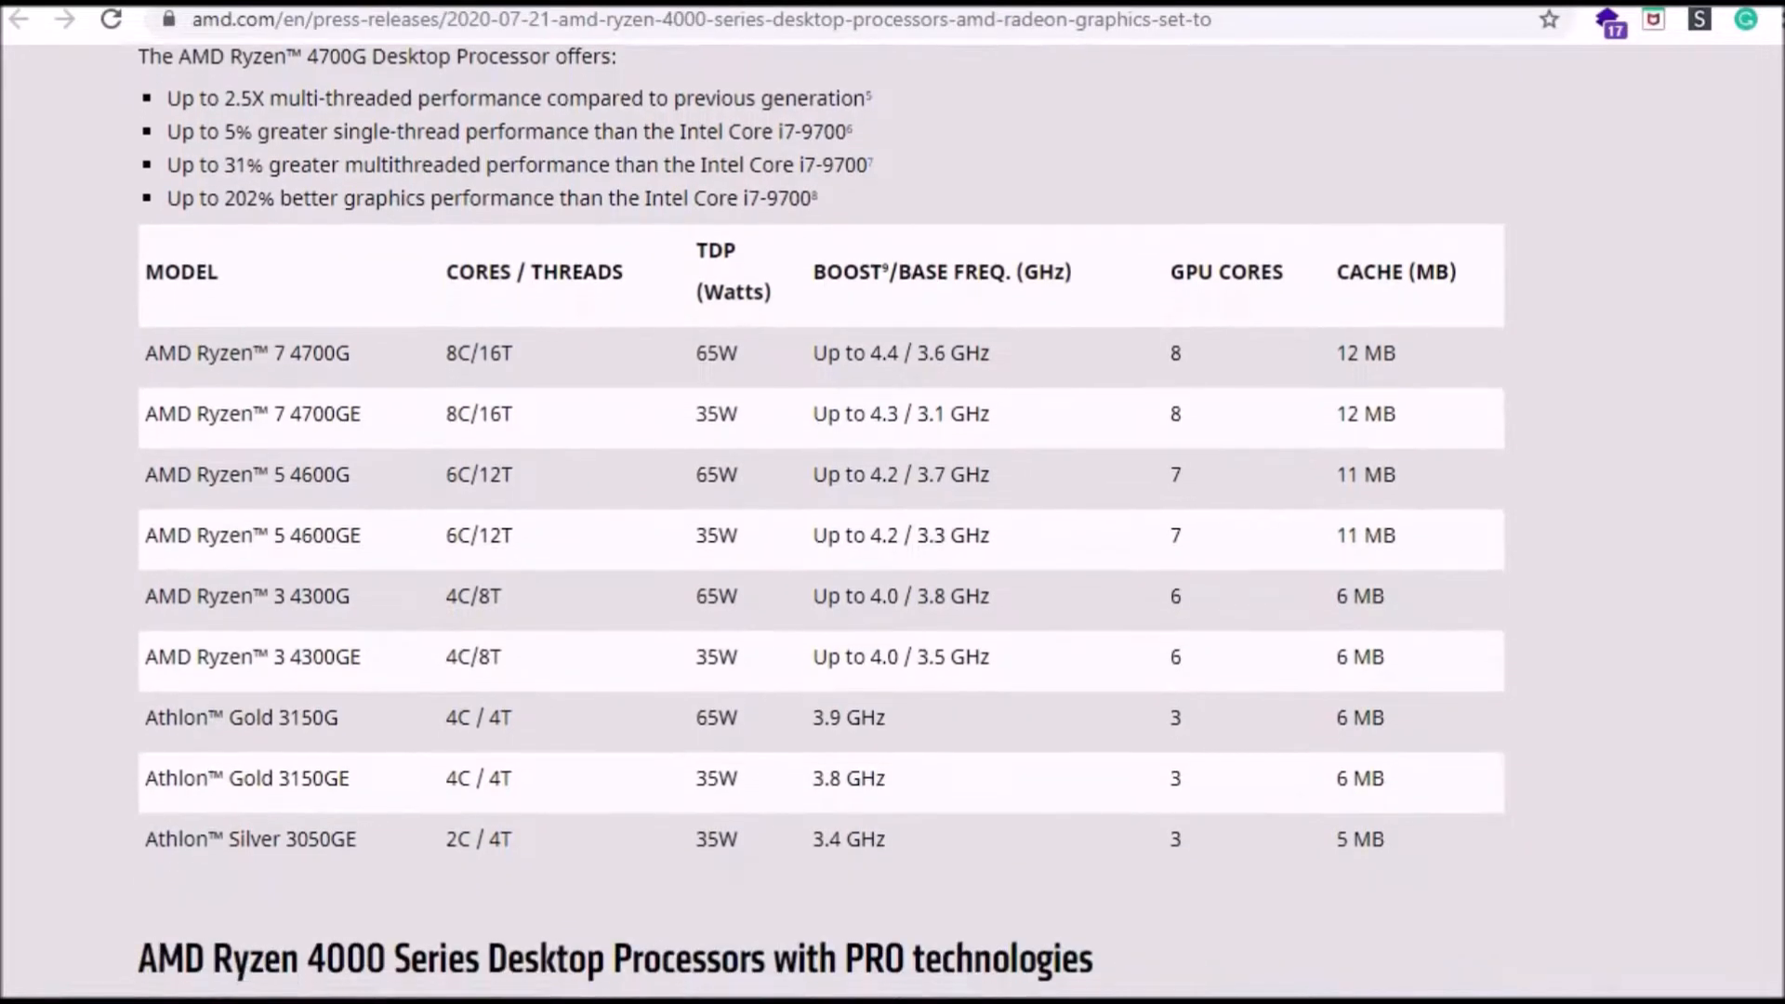
scroll(down, 3)
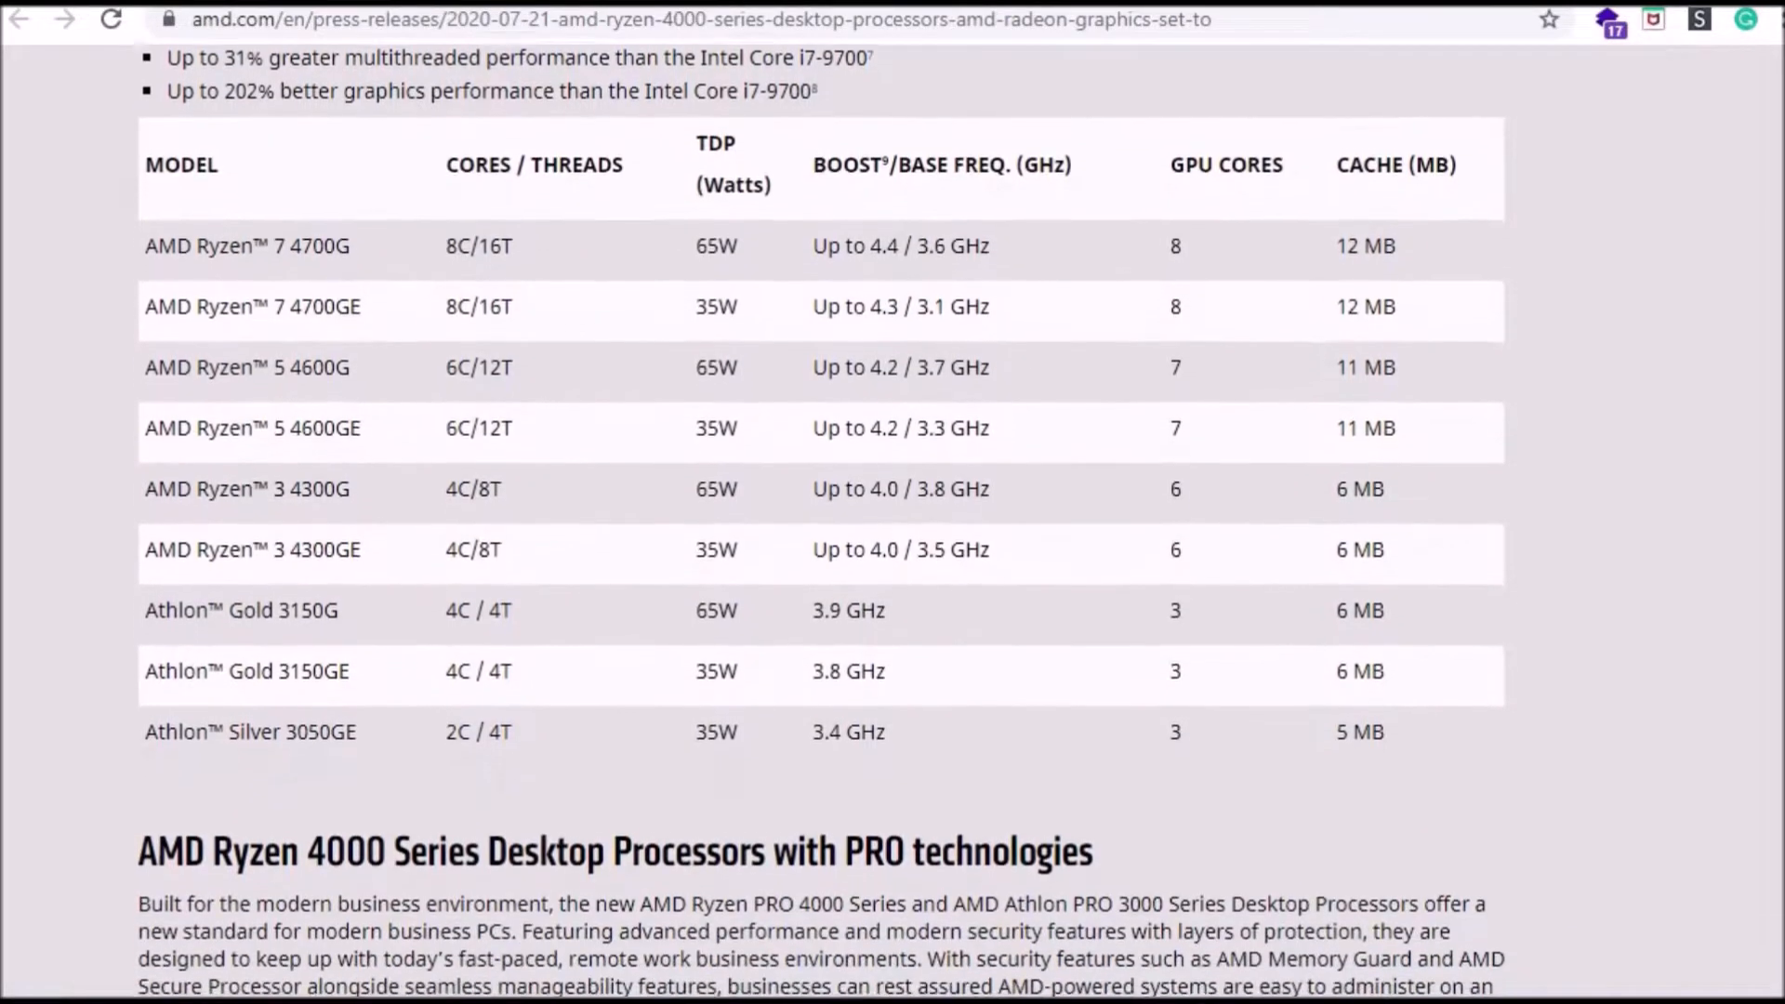
scroll(down, 3)
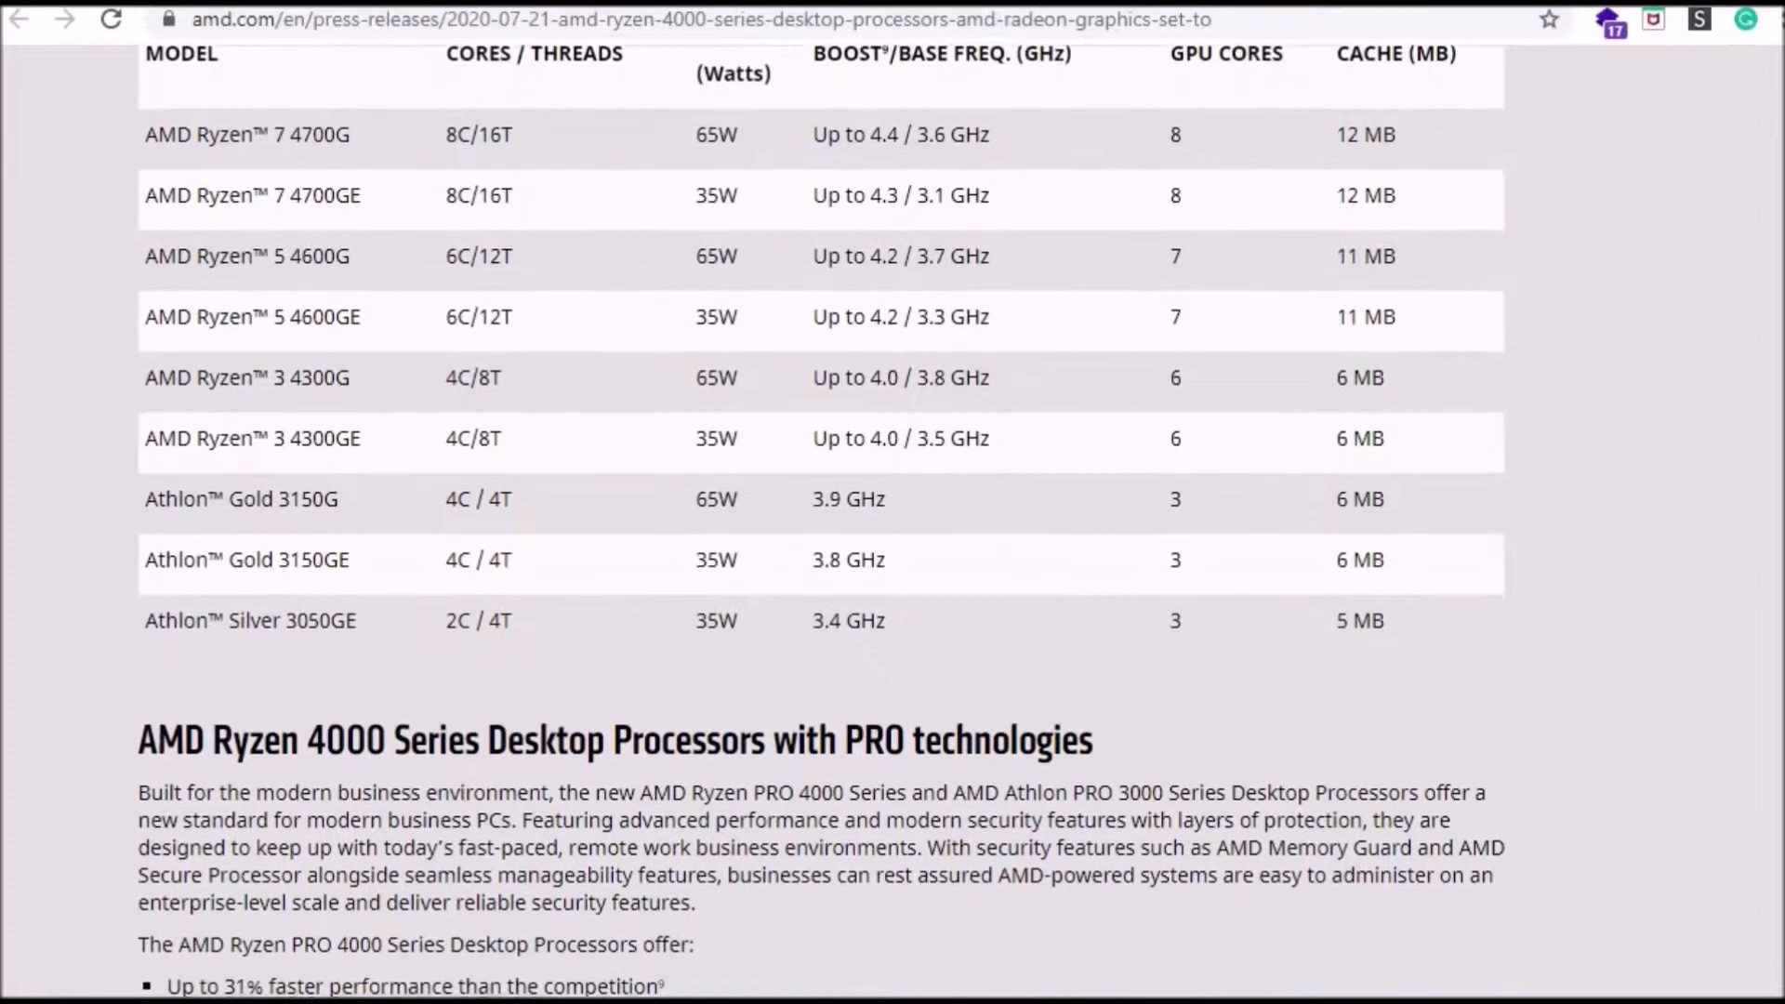
scroll(down, 3)
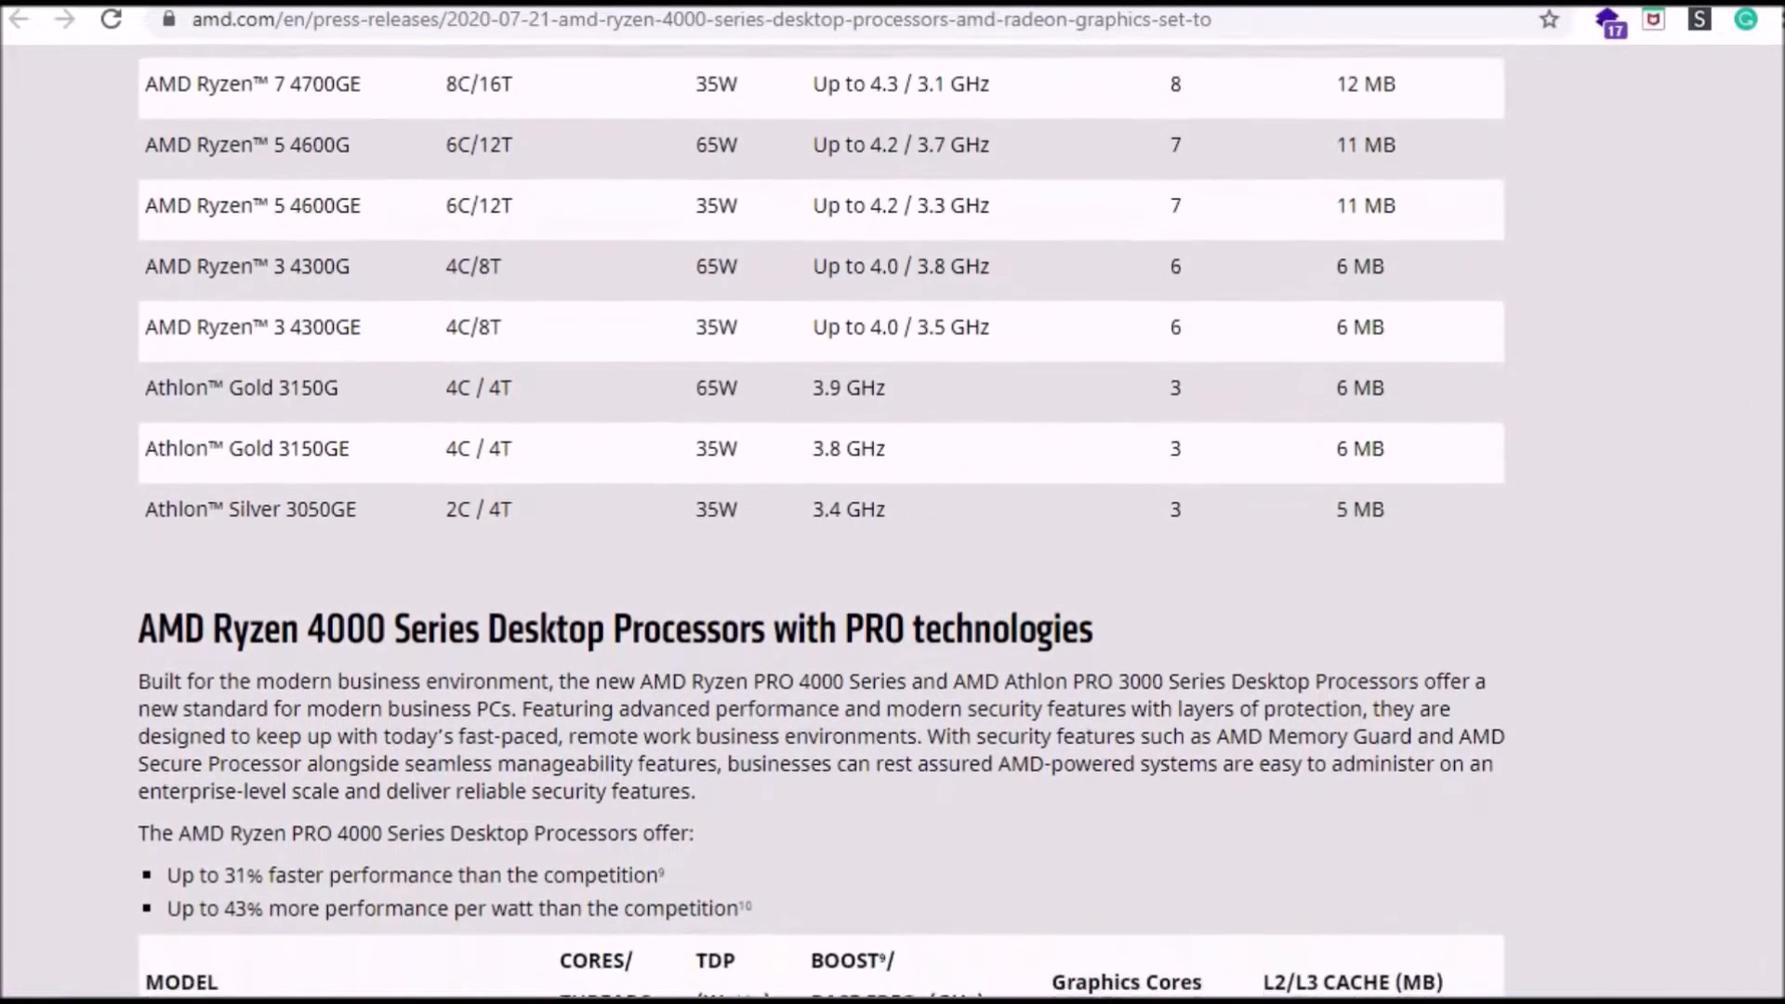
scroll(down, 3)
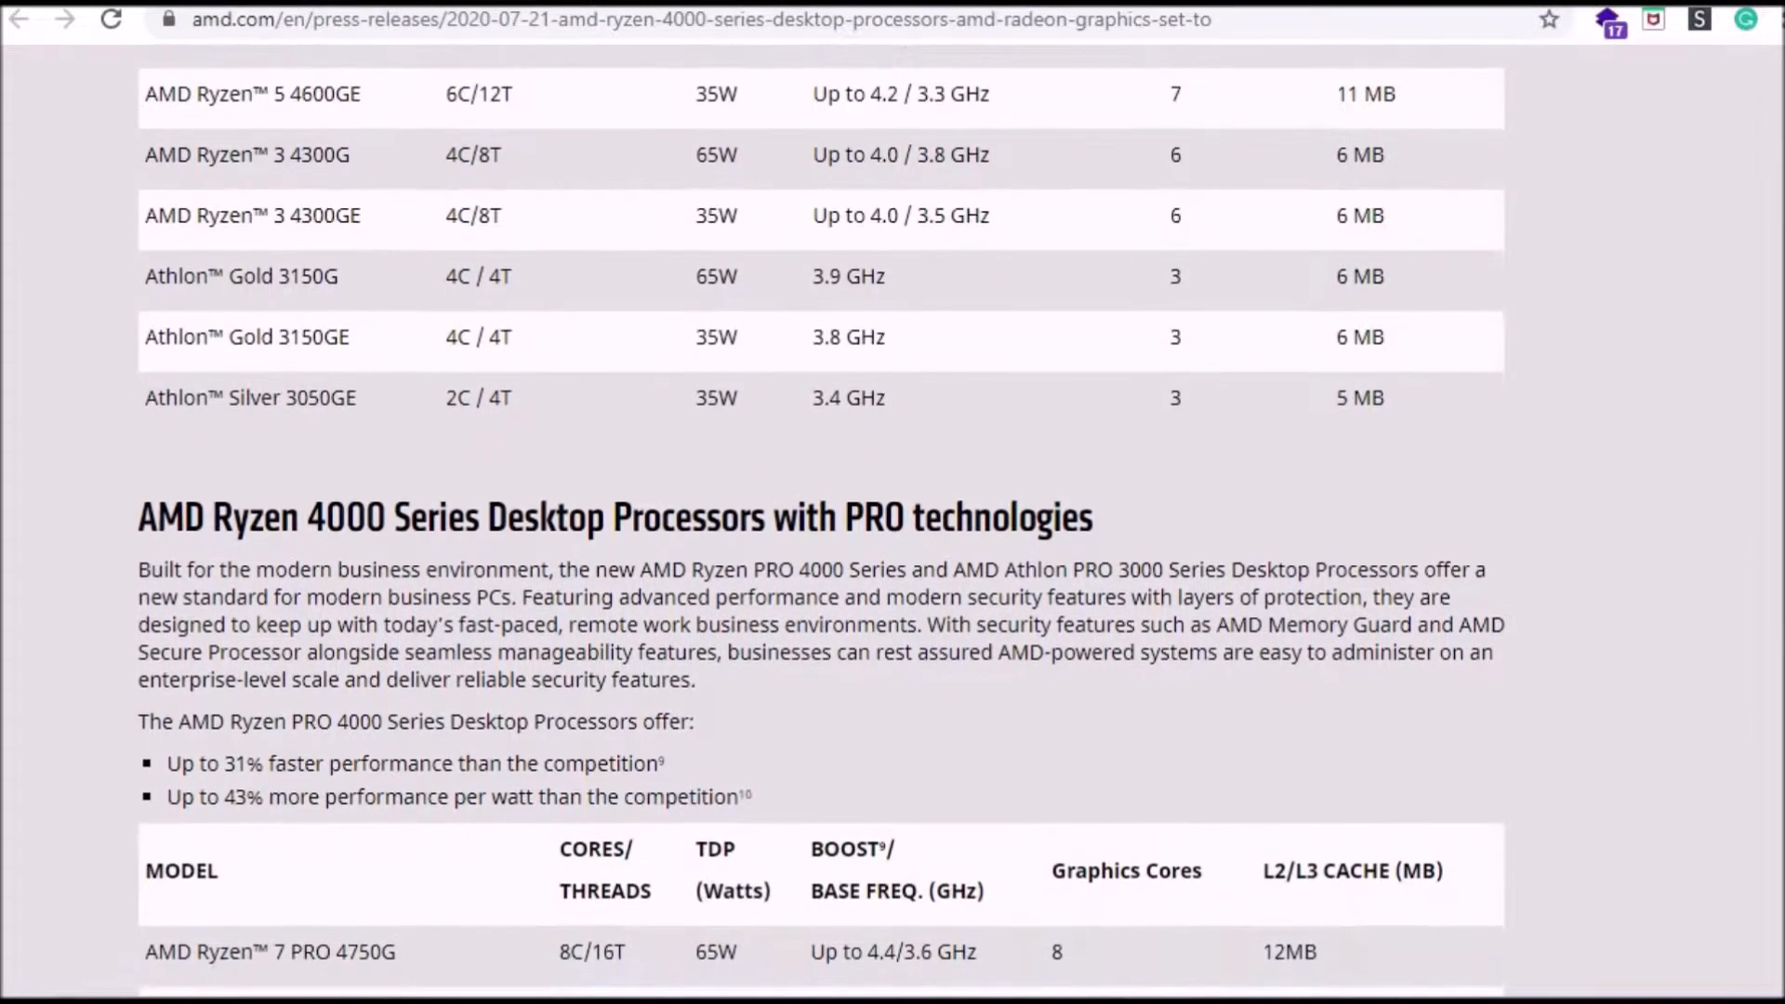
scroll(down, 3)
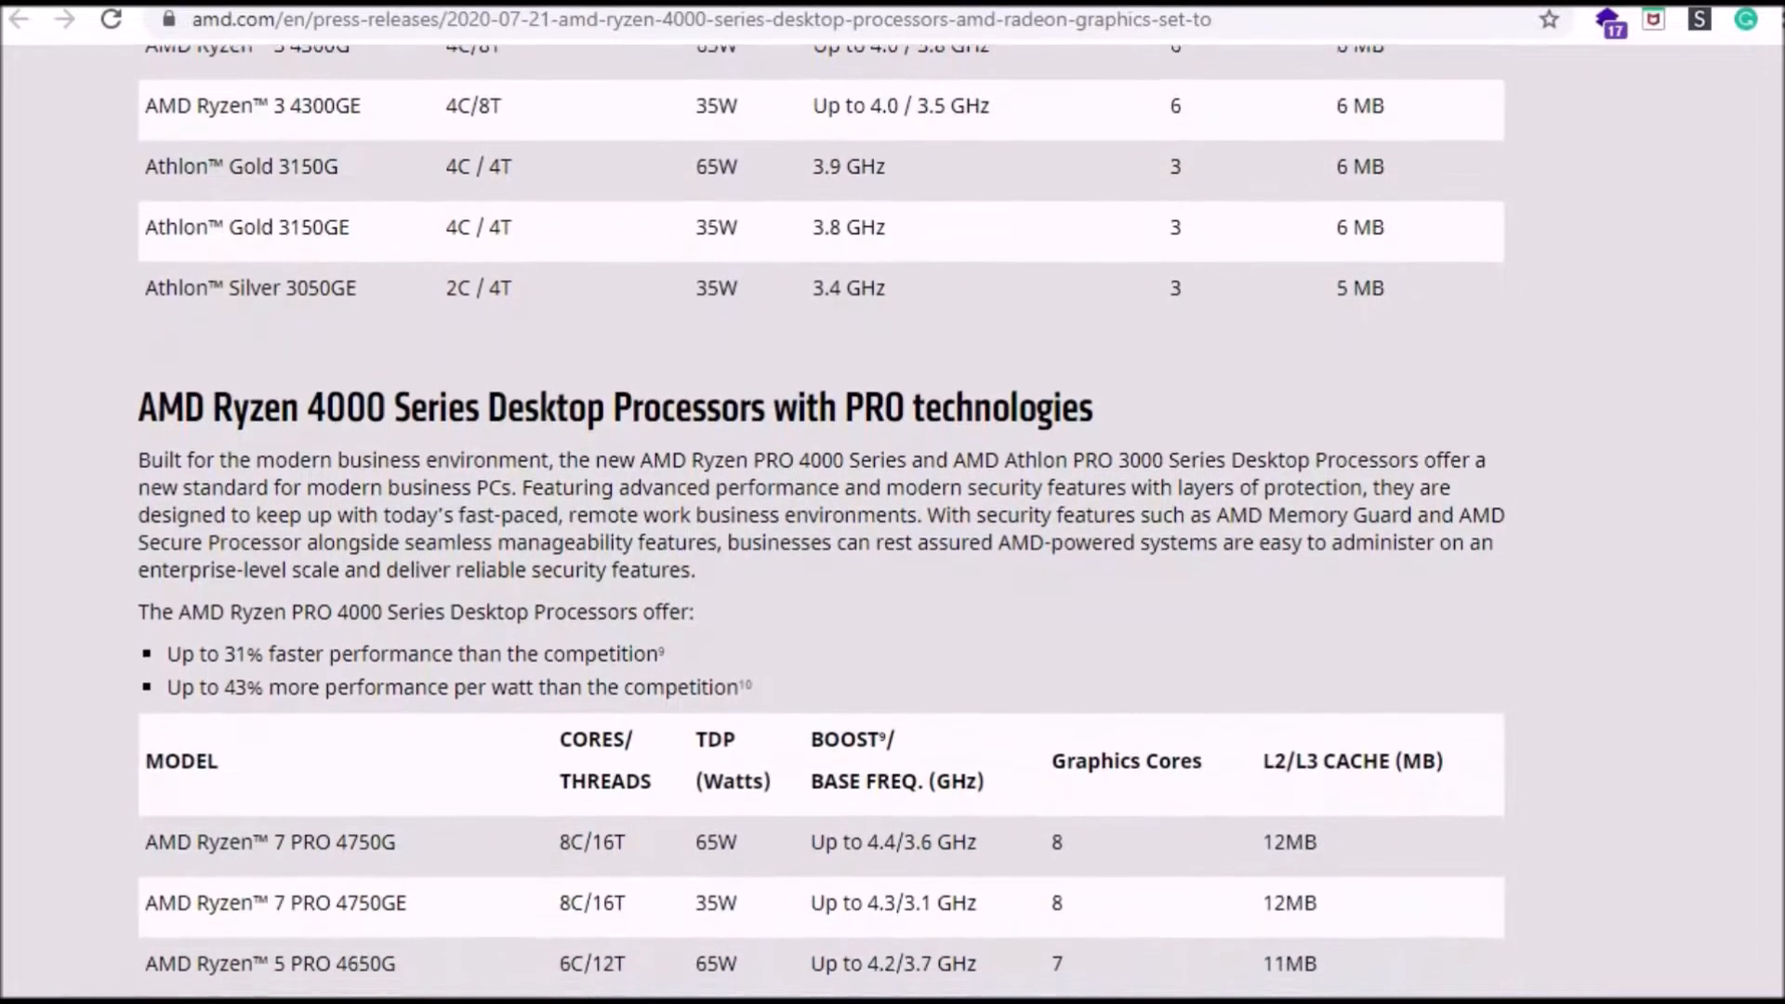
scroll(down, 3)
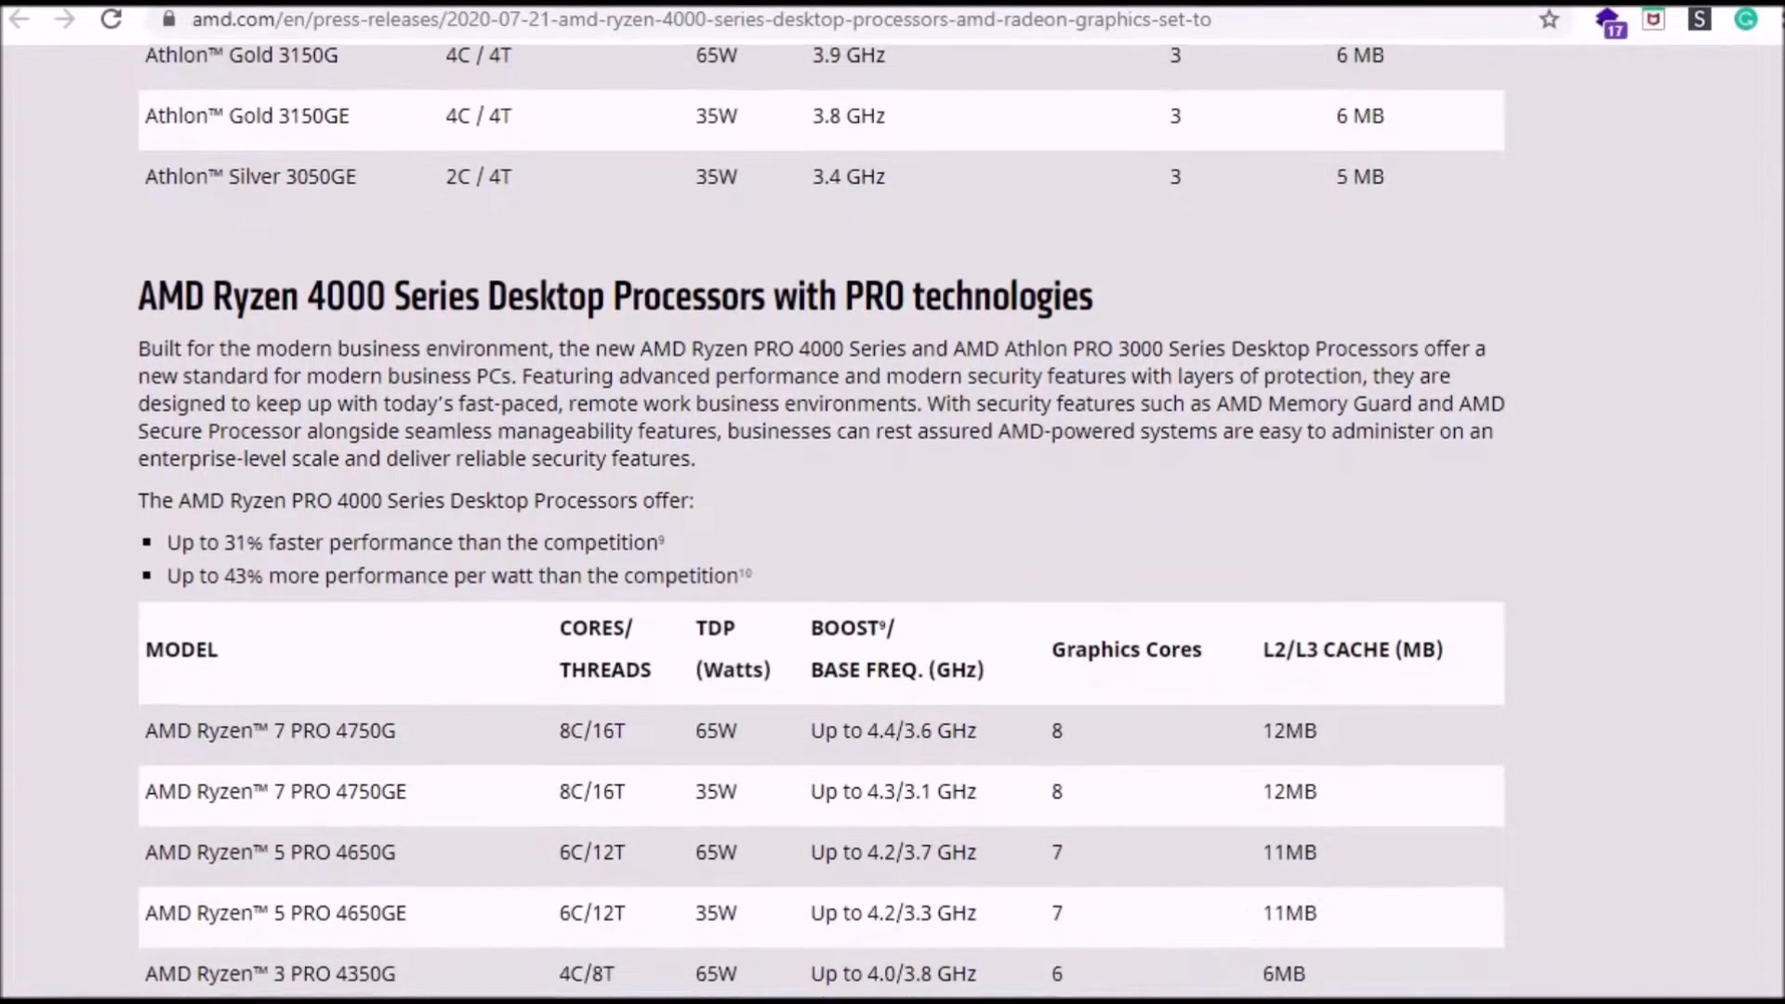
scroll(down, 3)
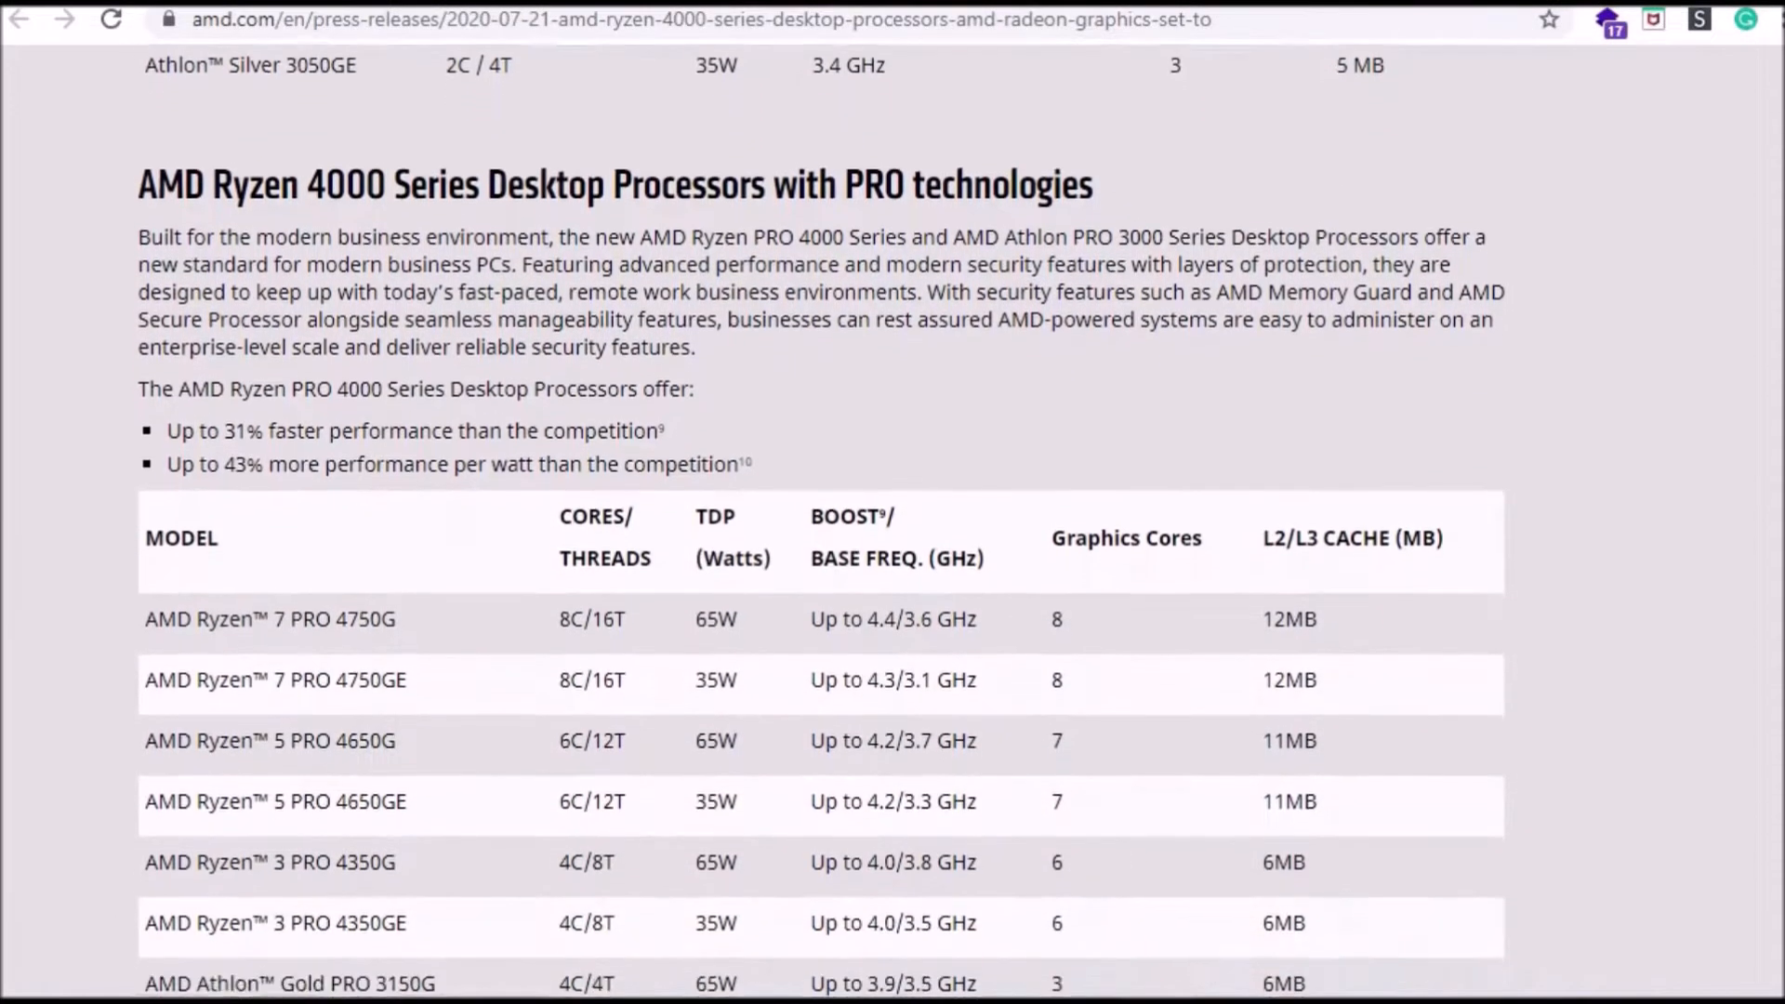
scroll(down, 3)
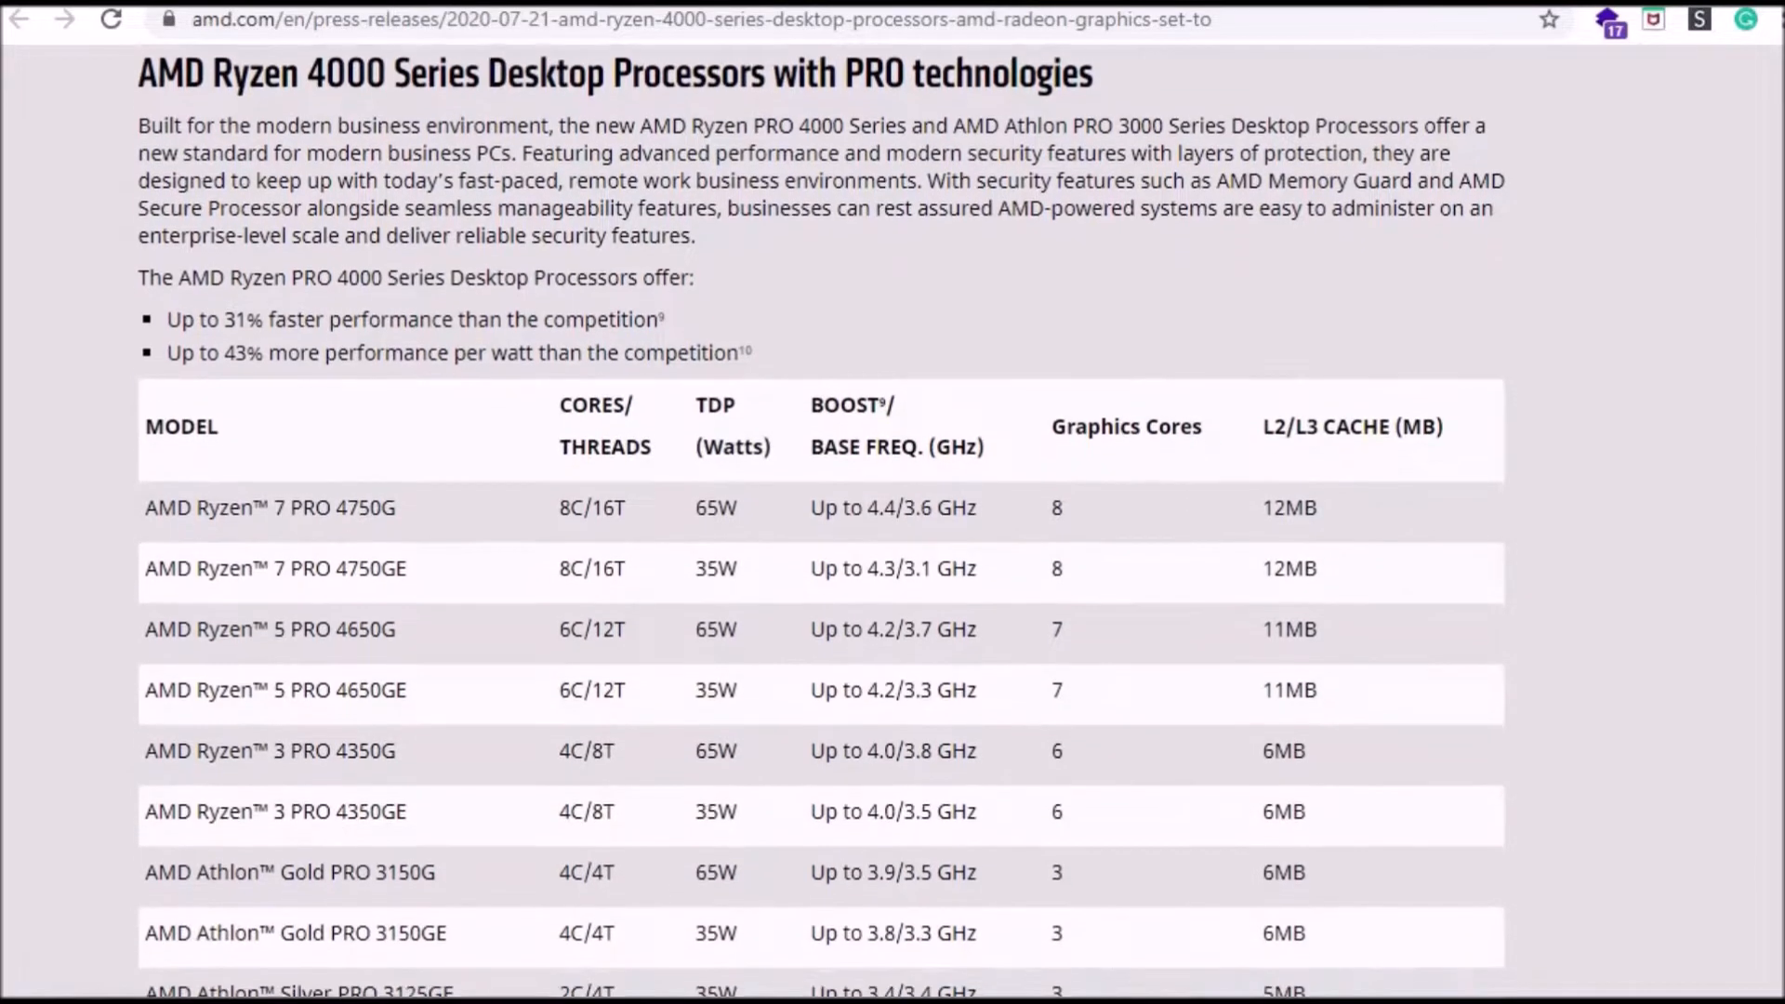
scroll(down, 3)
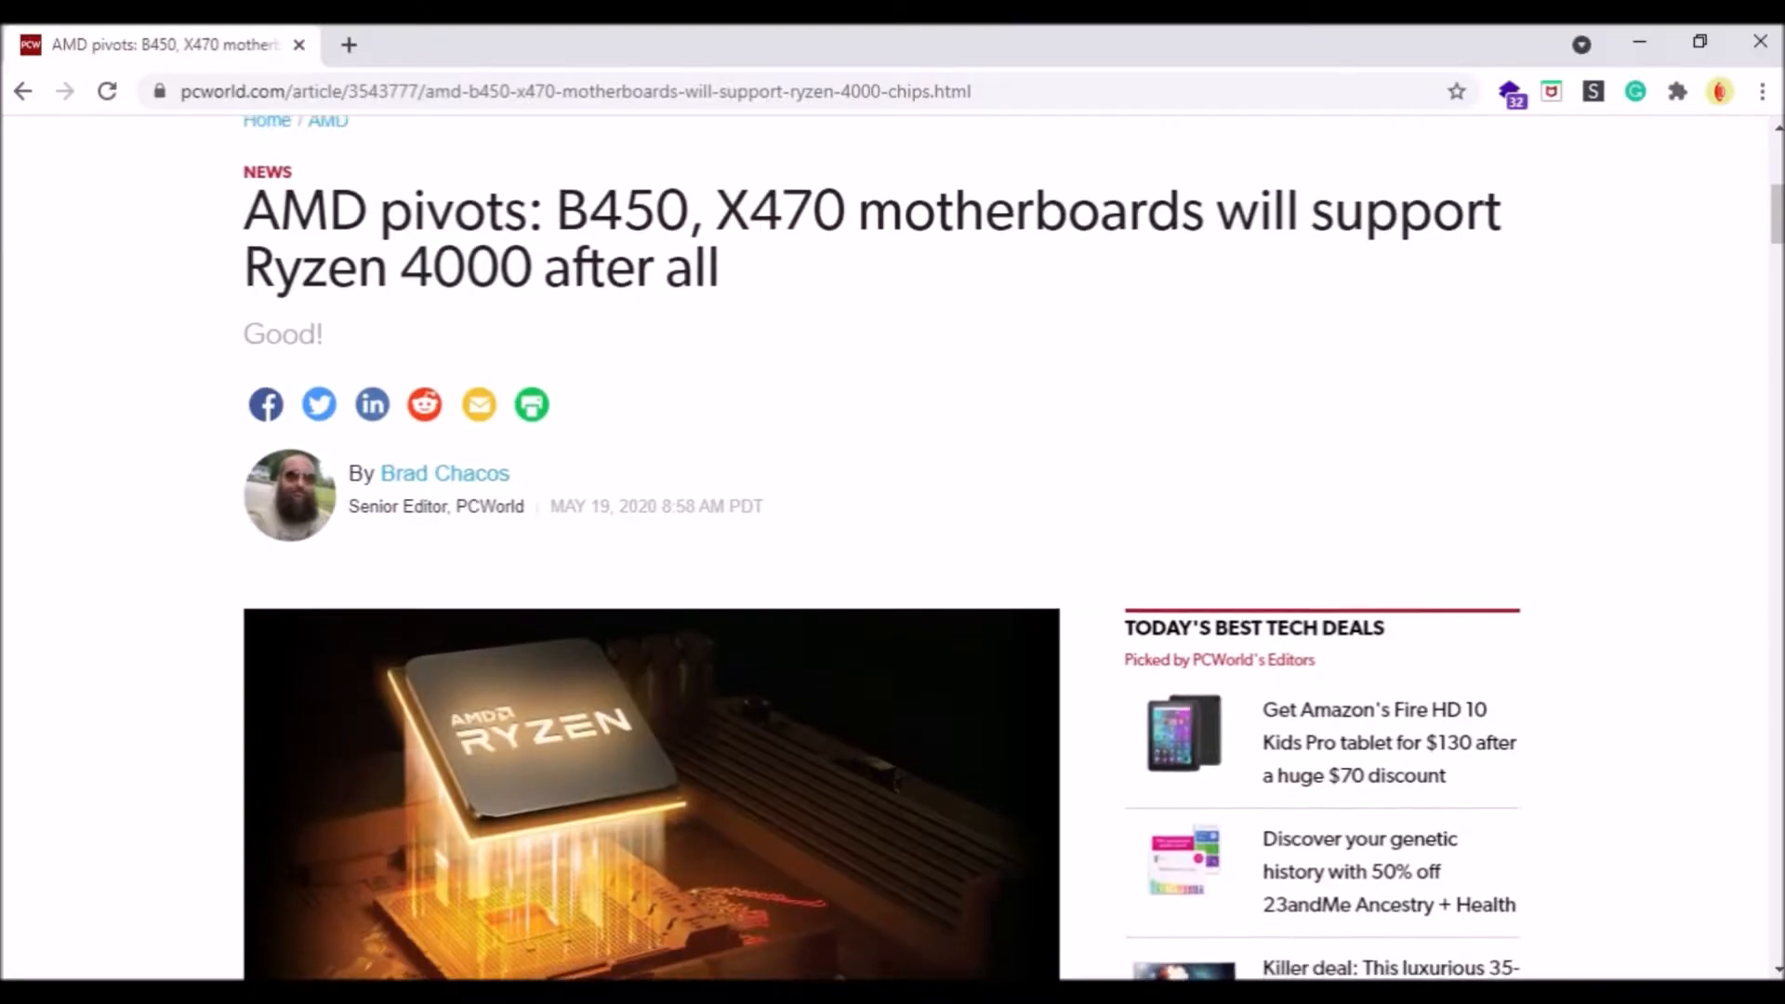
Scroll through PCWorld's article on B450 and X470 boards supporting Ryzen 4000.
scroll(down, 3)
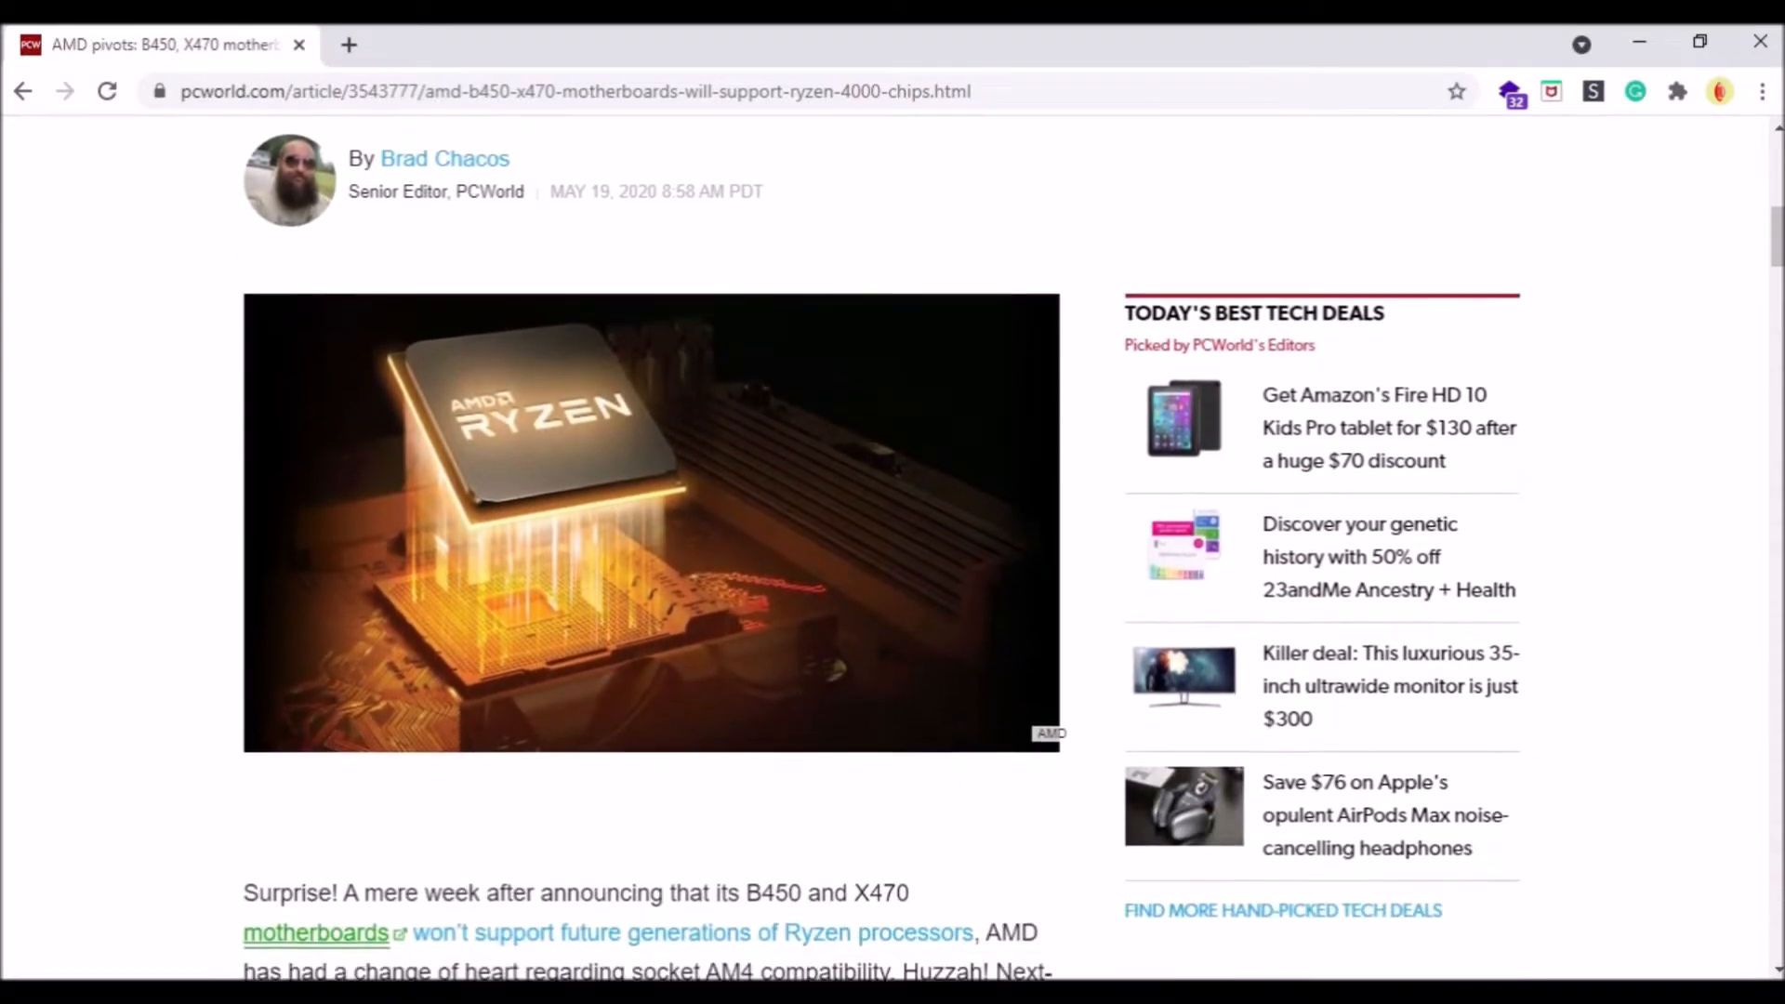
scroll(down, 3)
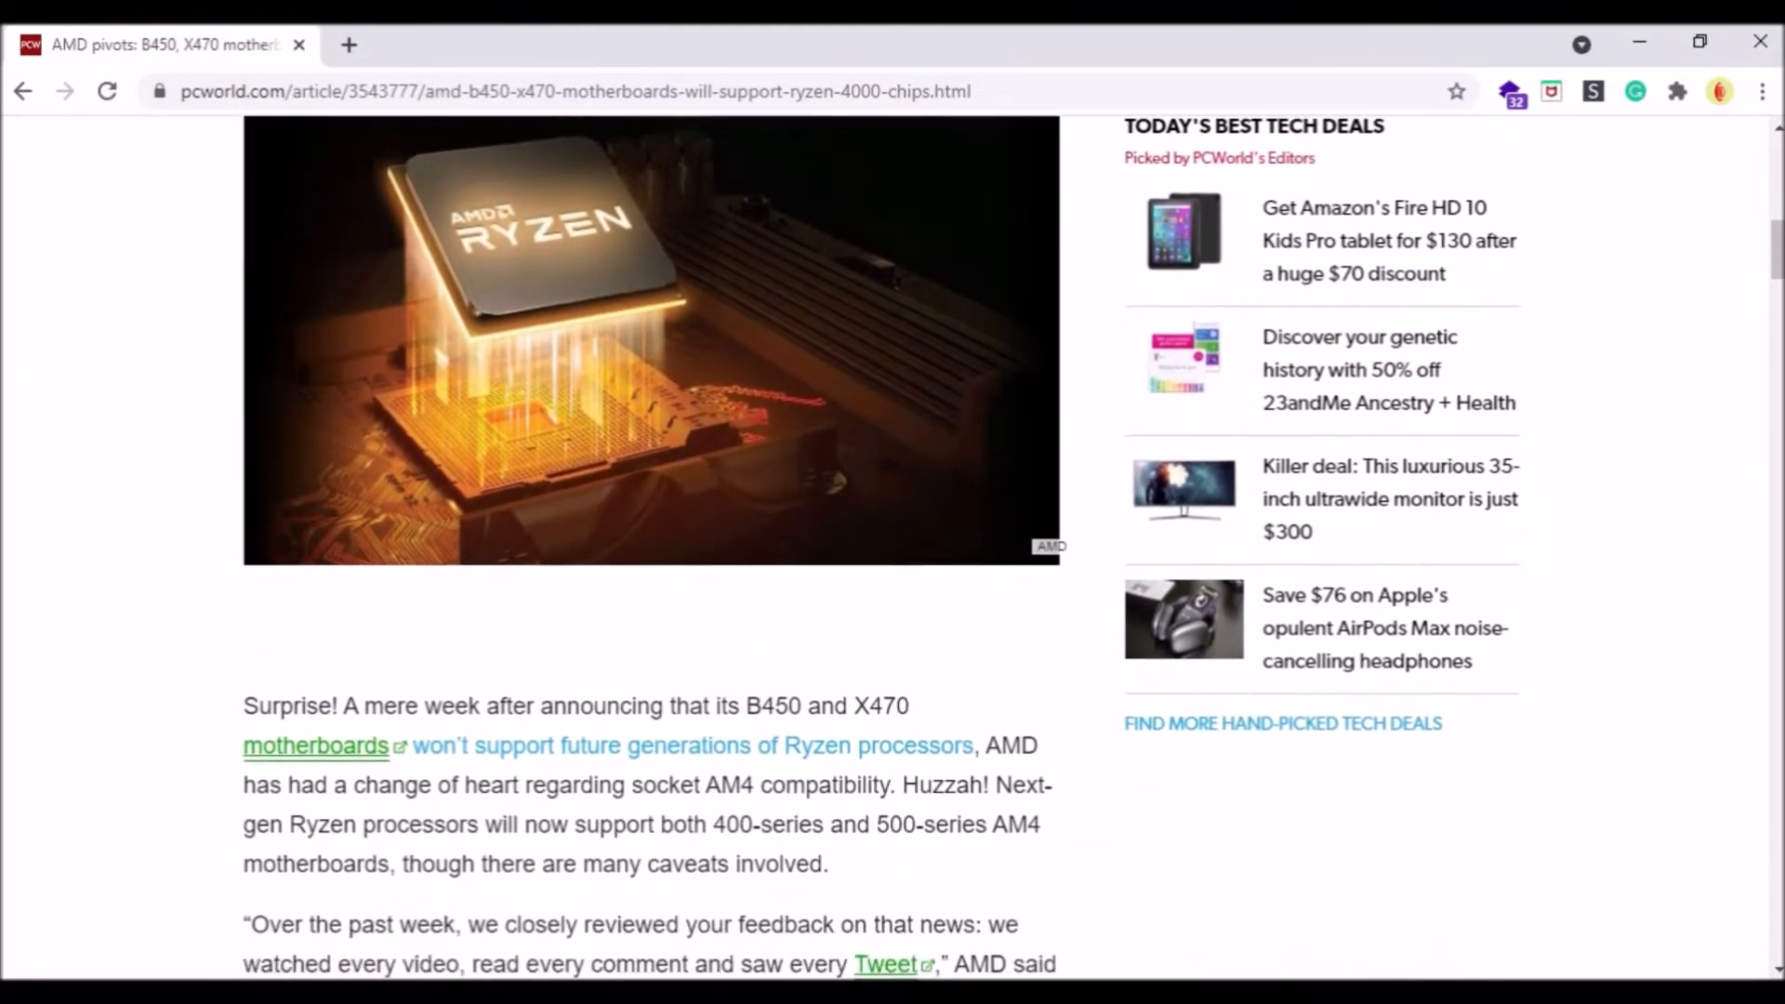
scroll(down, 3)
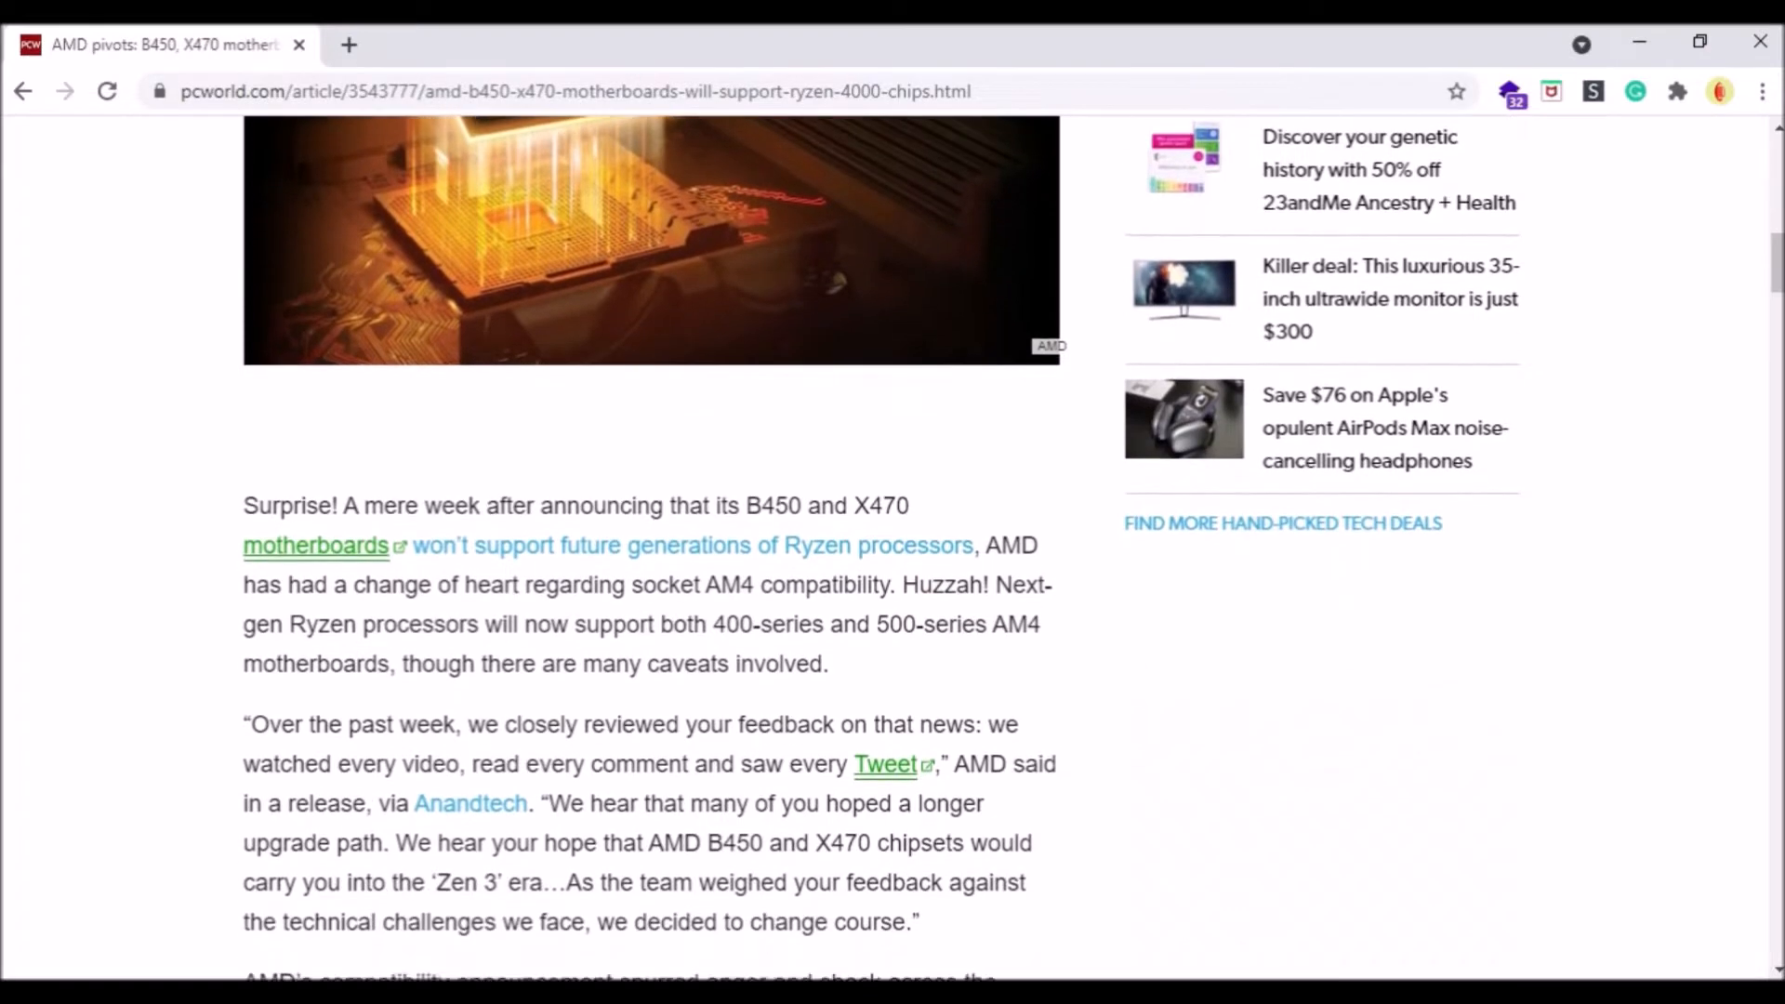
scroll(down, 3)
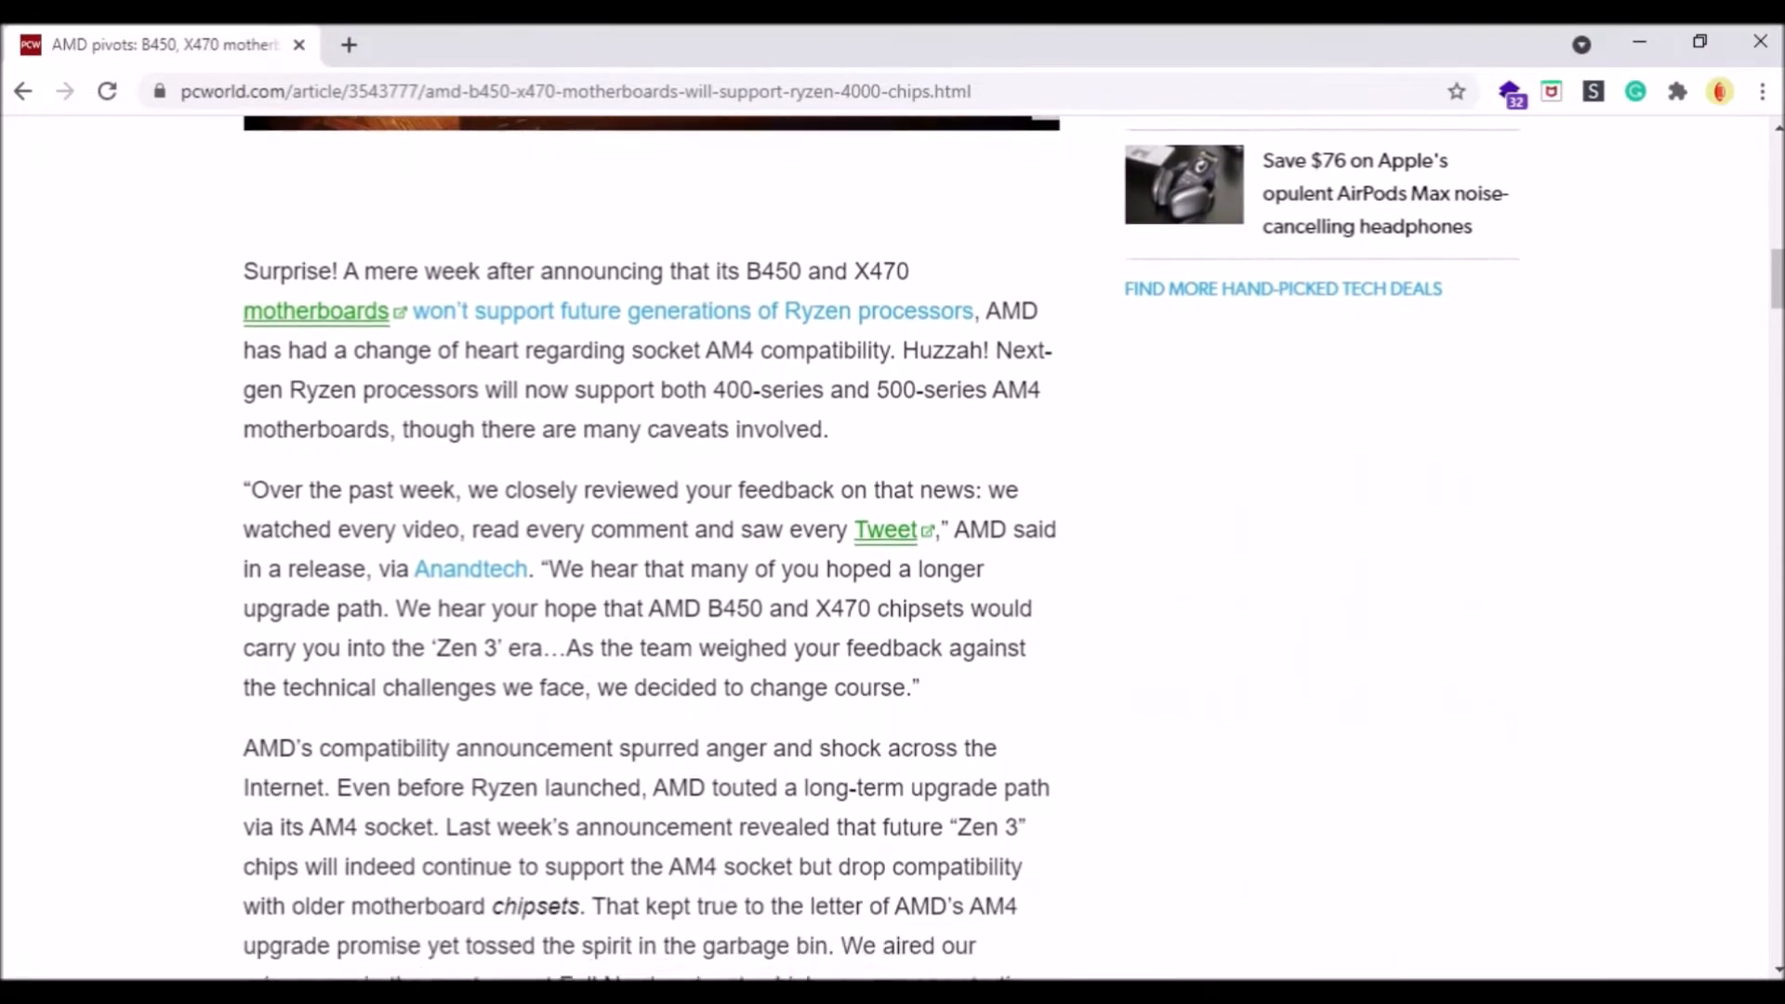
scroll(down, 3)
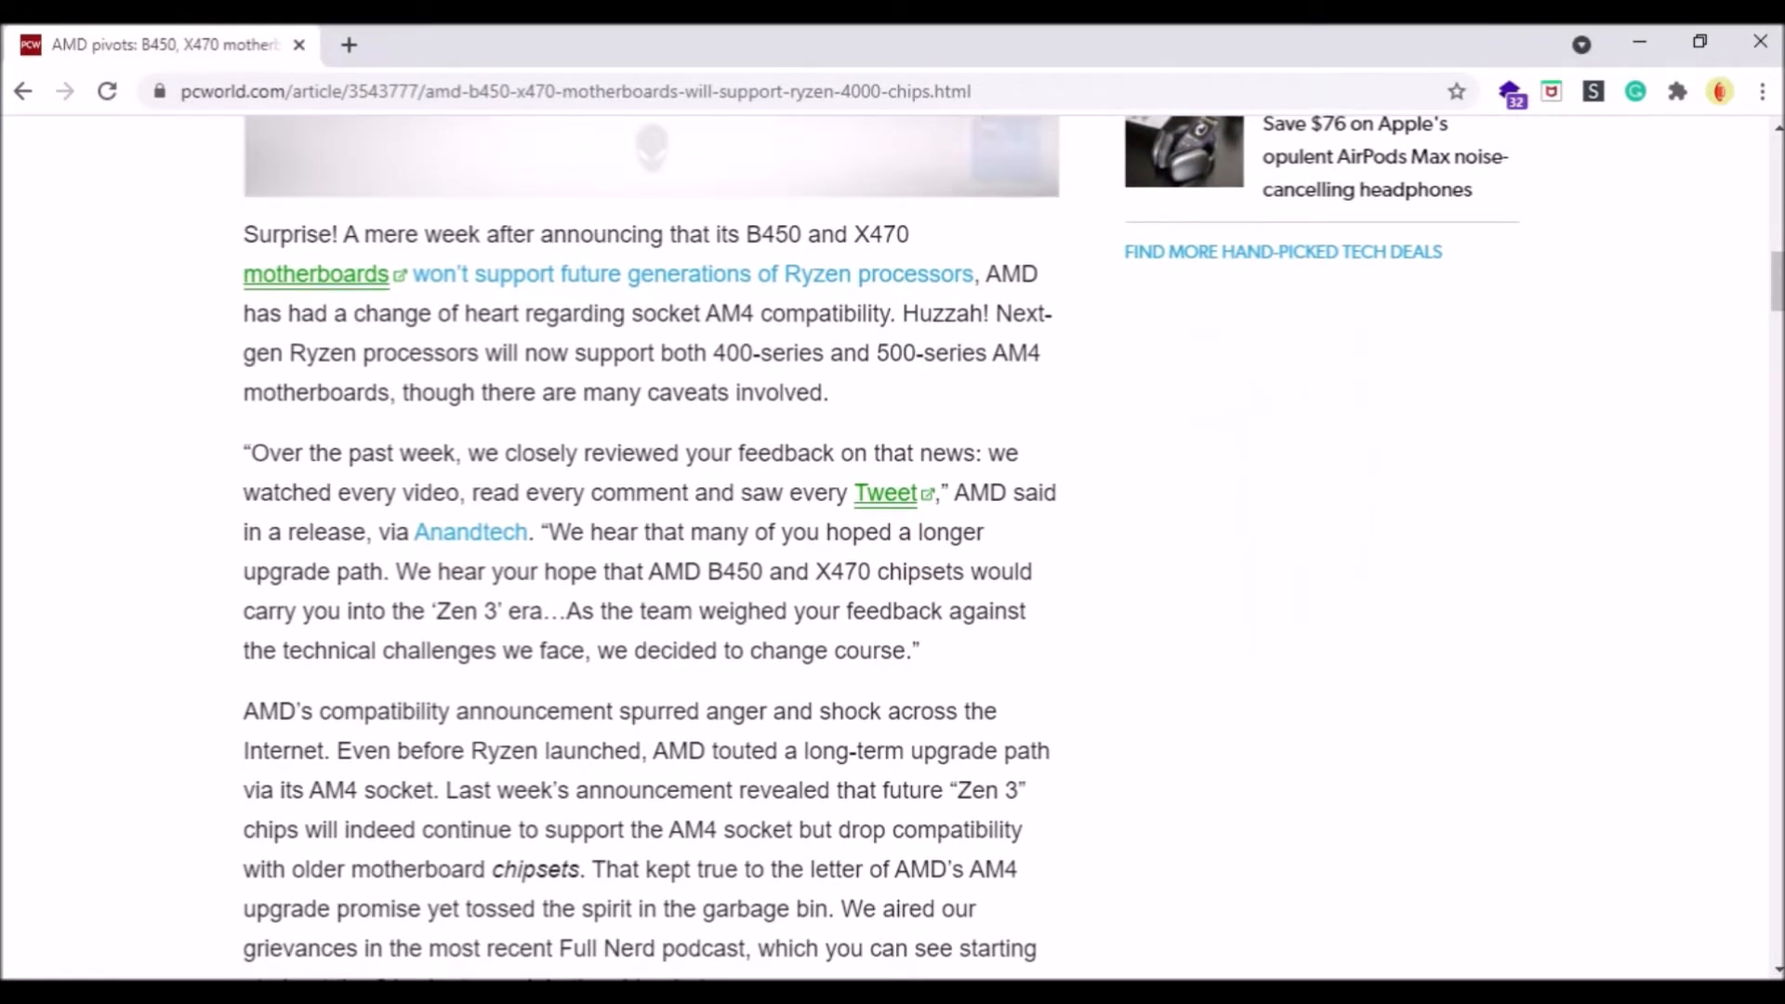
scroll(down, 3)
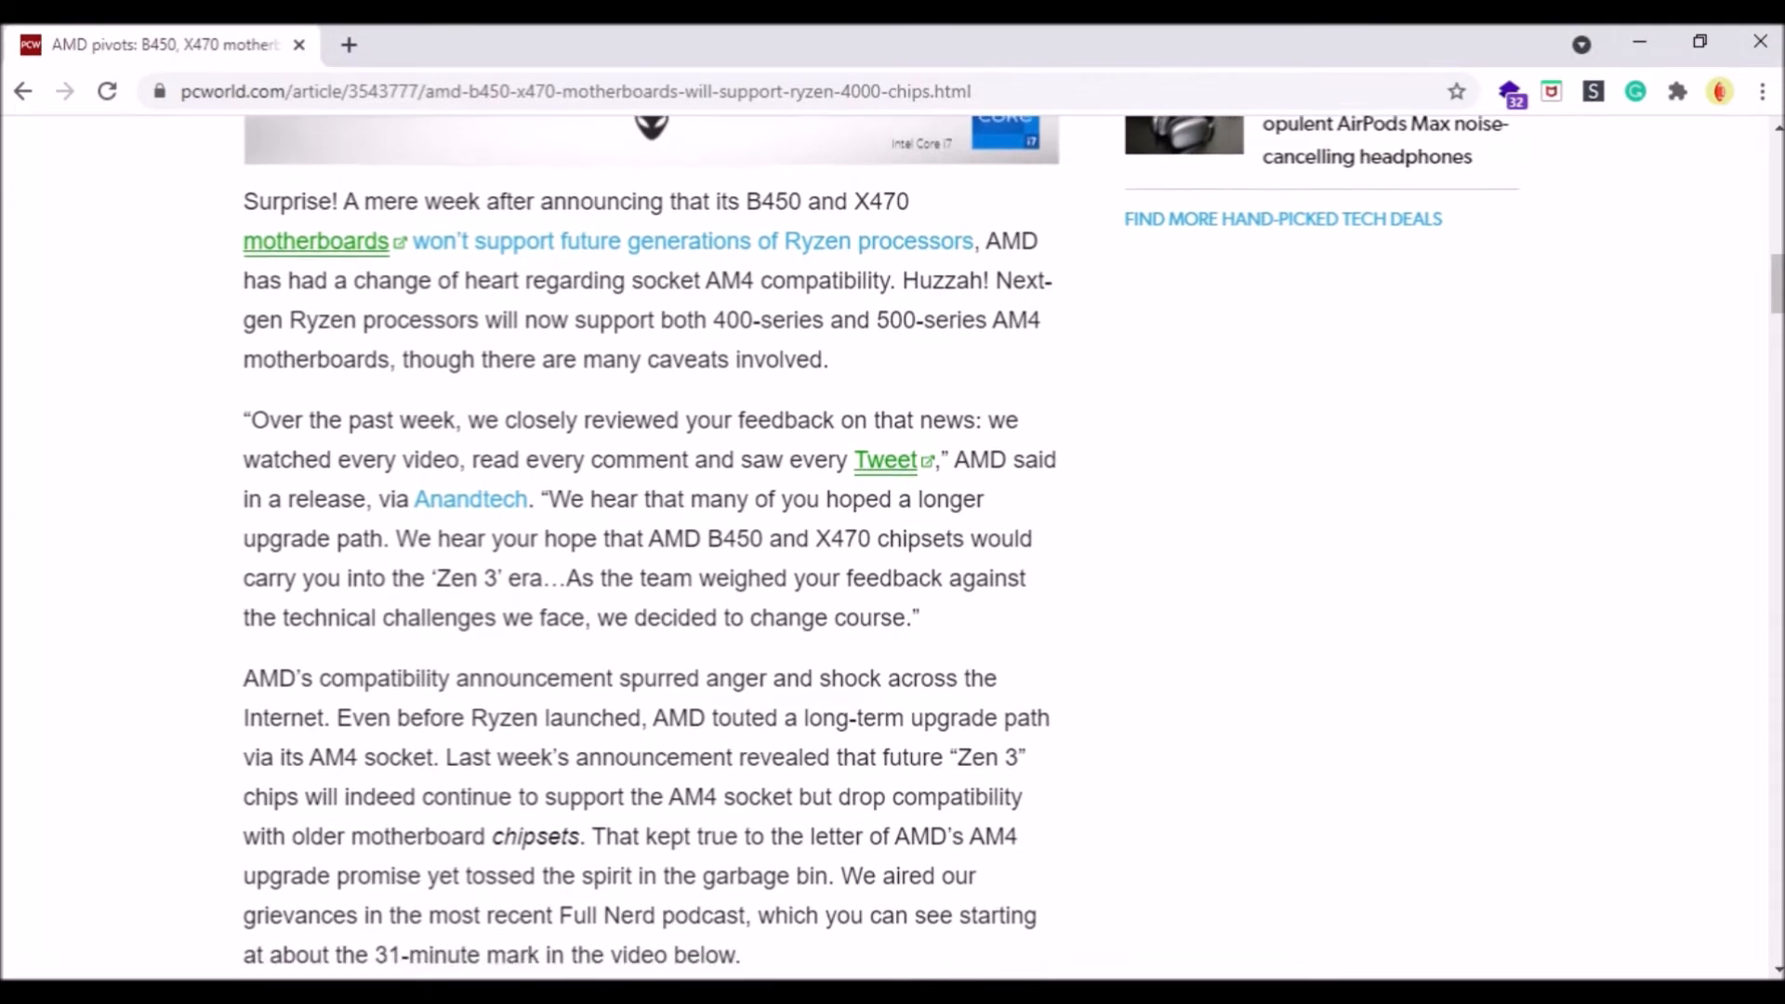
scroll(down, 3)
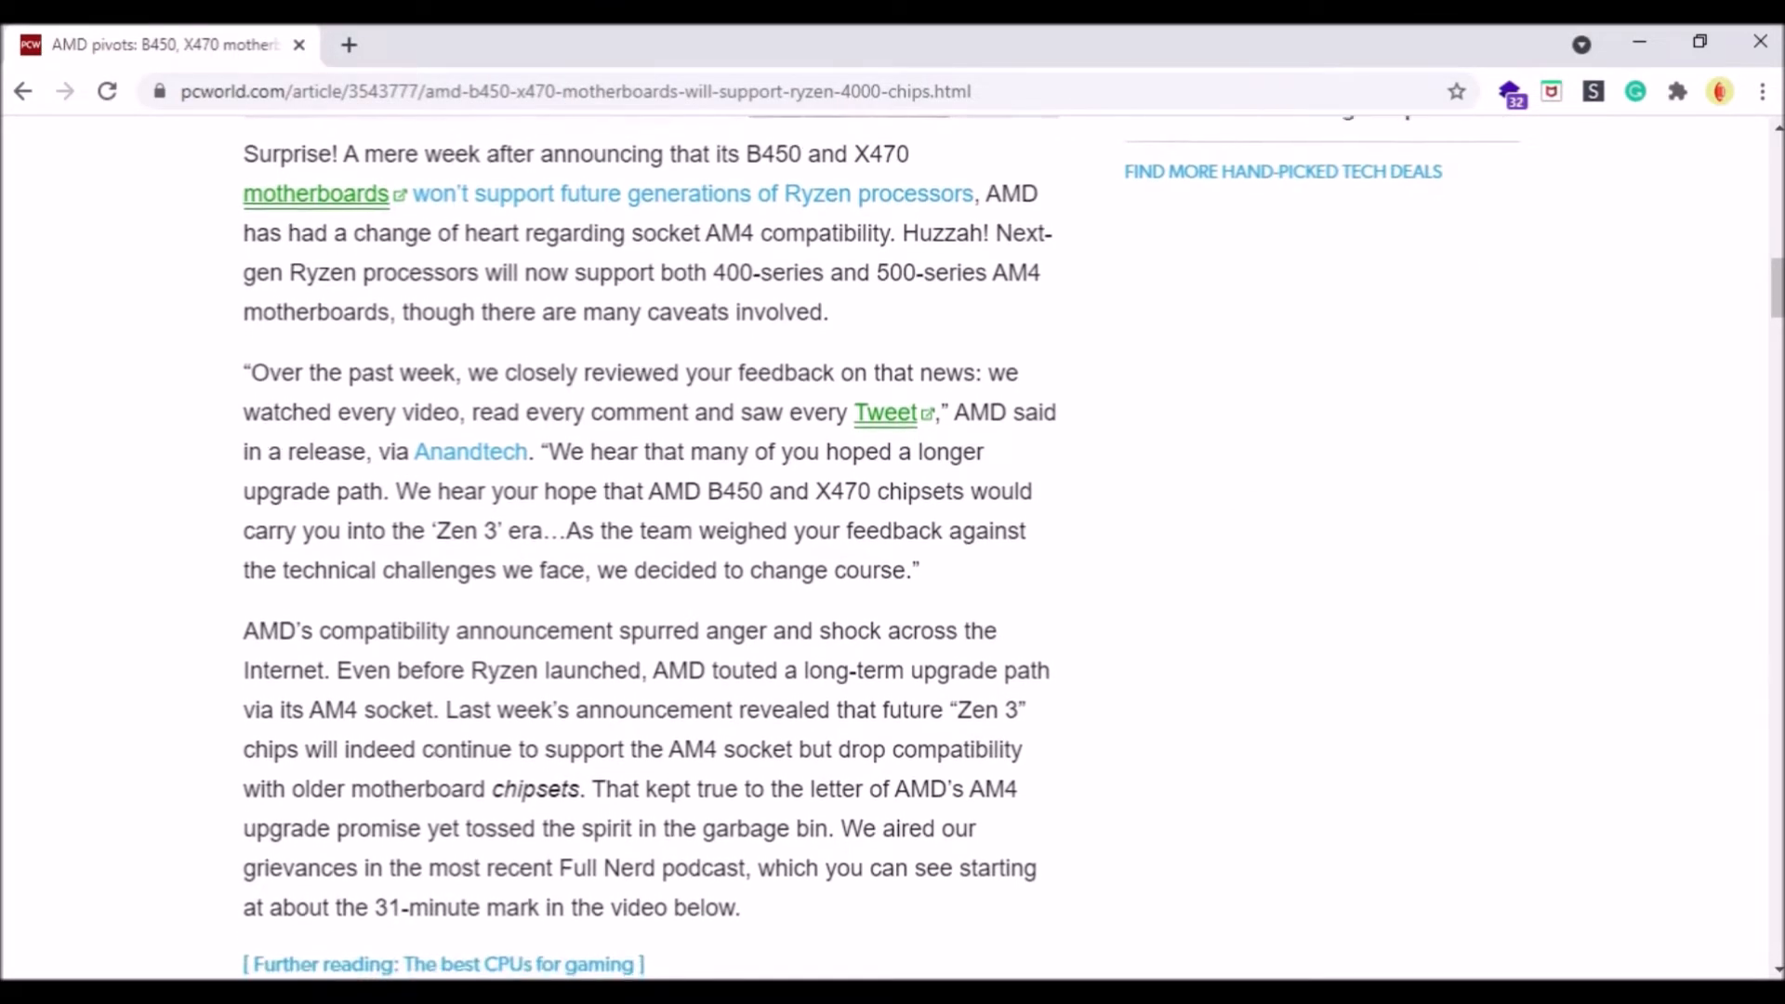
scroll(down, 3)
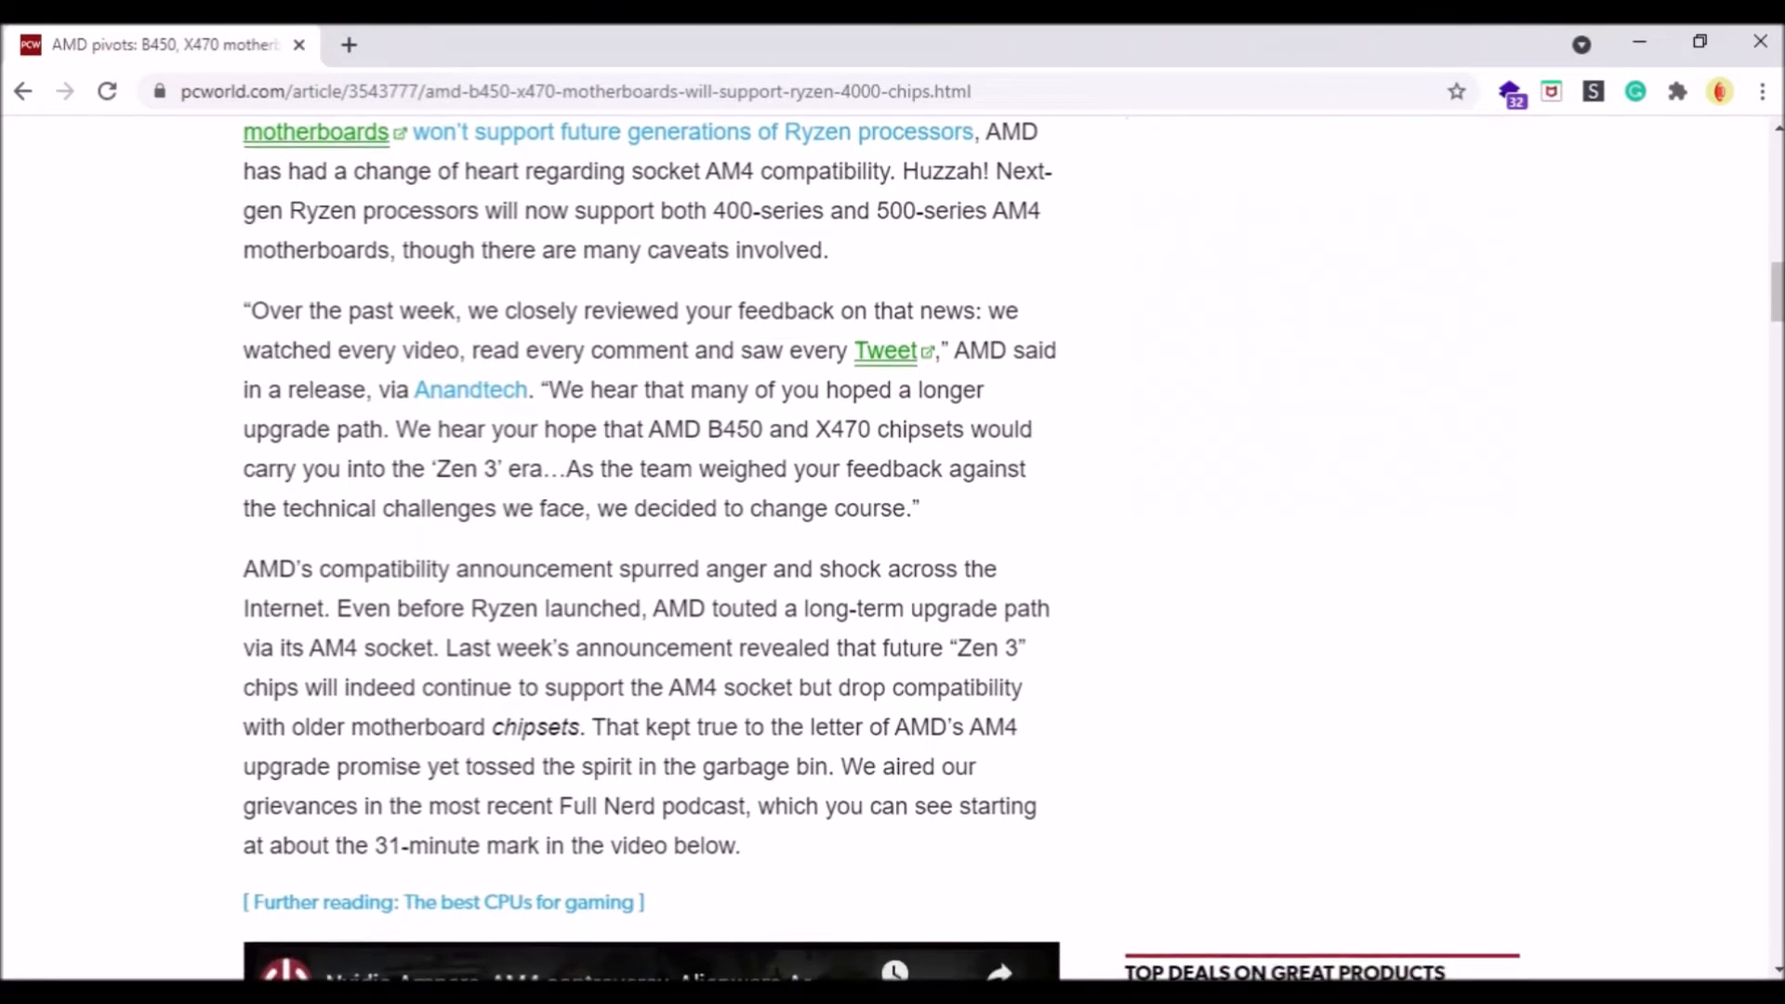
scroll(down, 3)
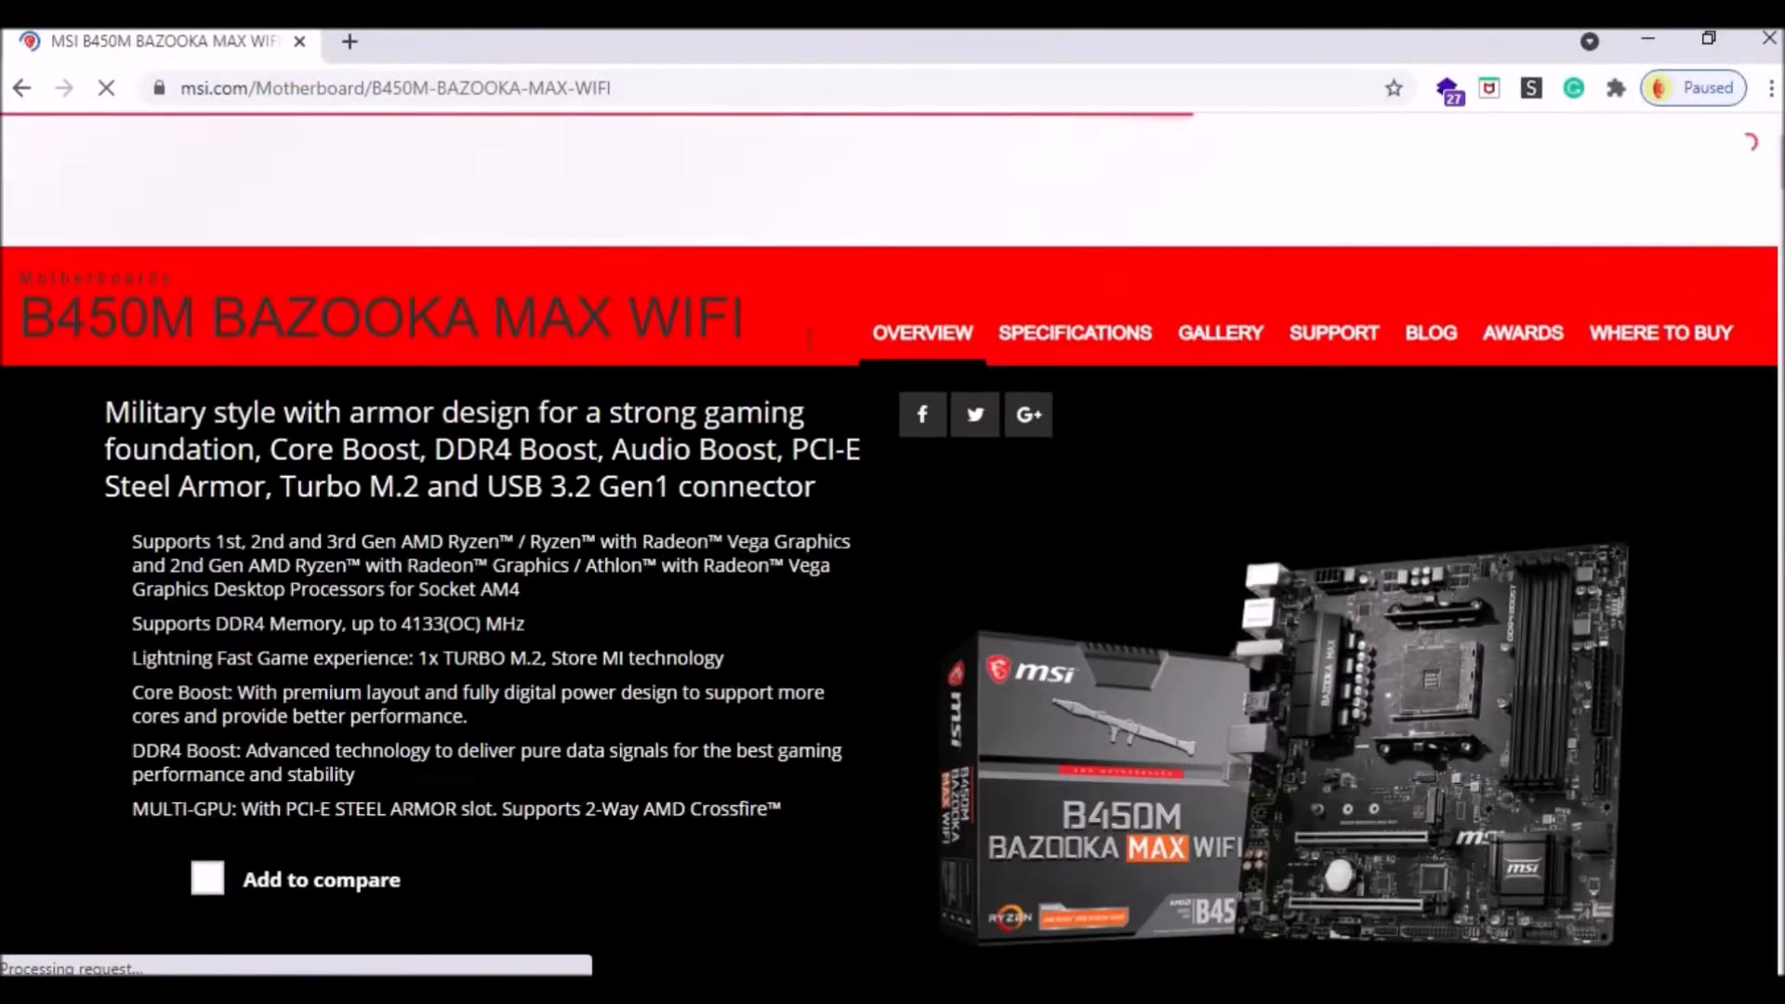
Open the B450M Bazooka Max WiFi specifications page and search it for 4600G.
click(1075, 333)
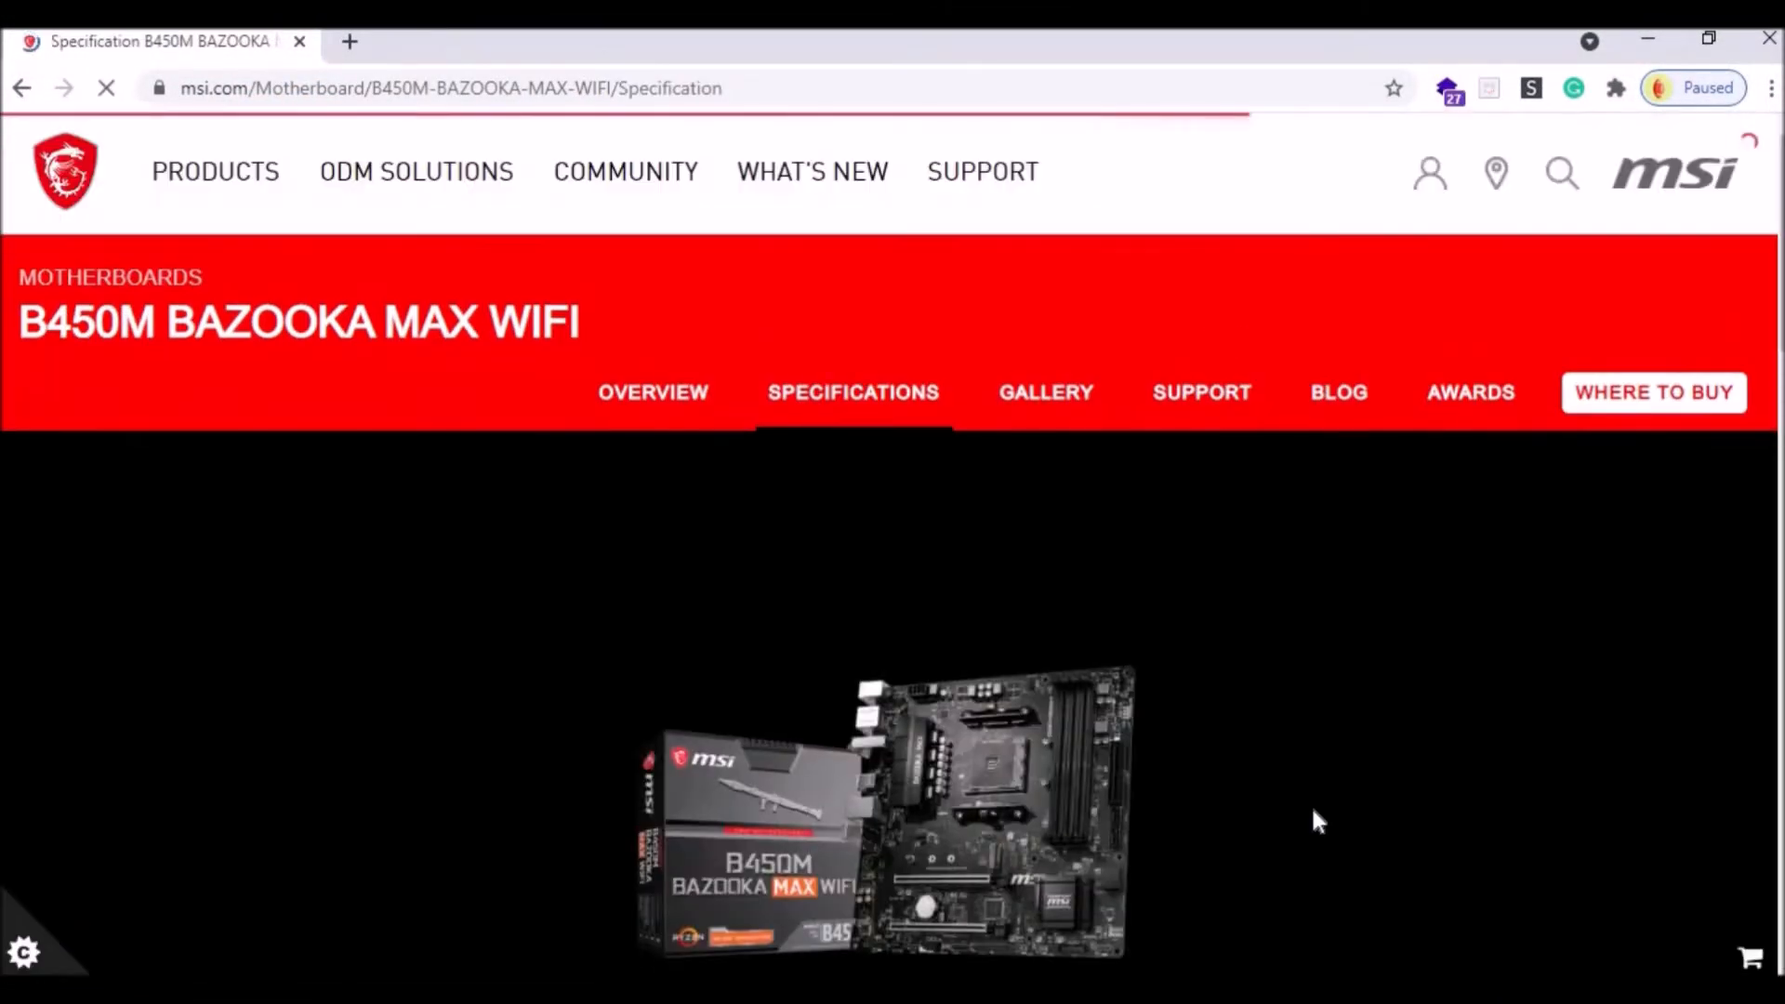
scroll(down, 3)
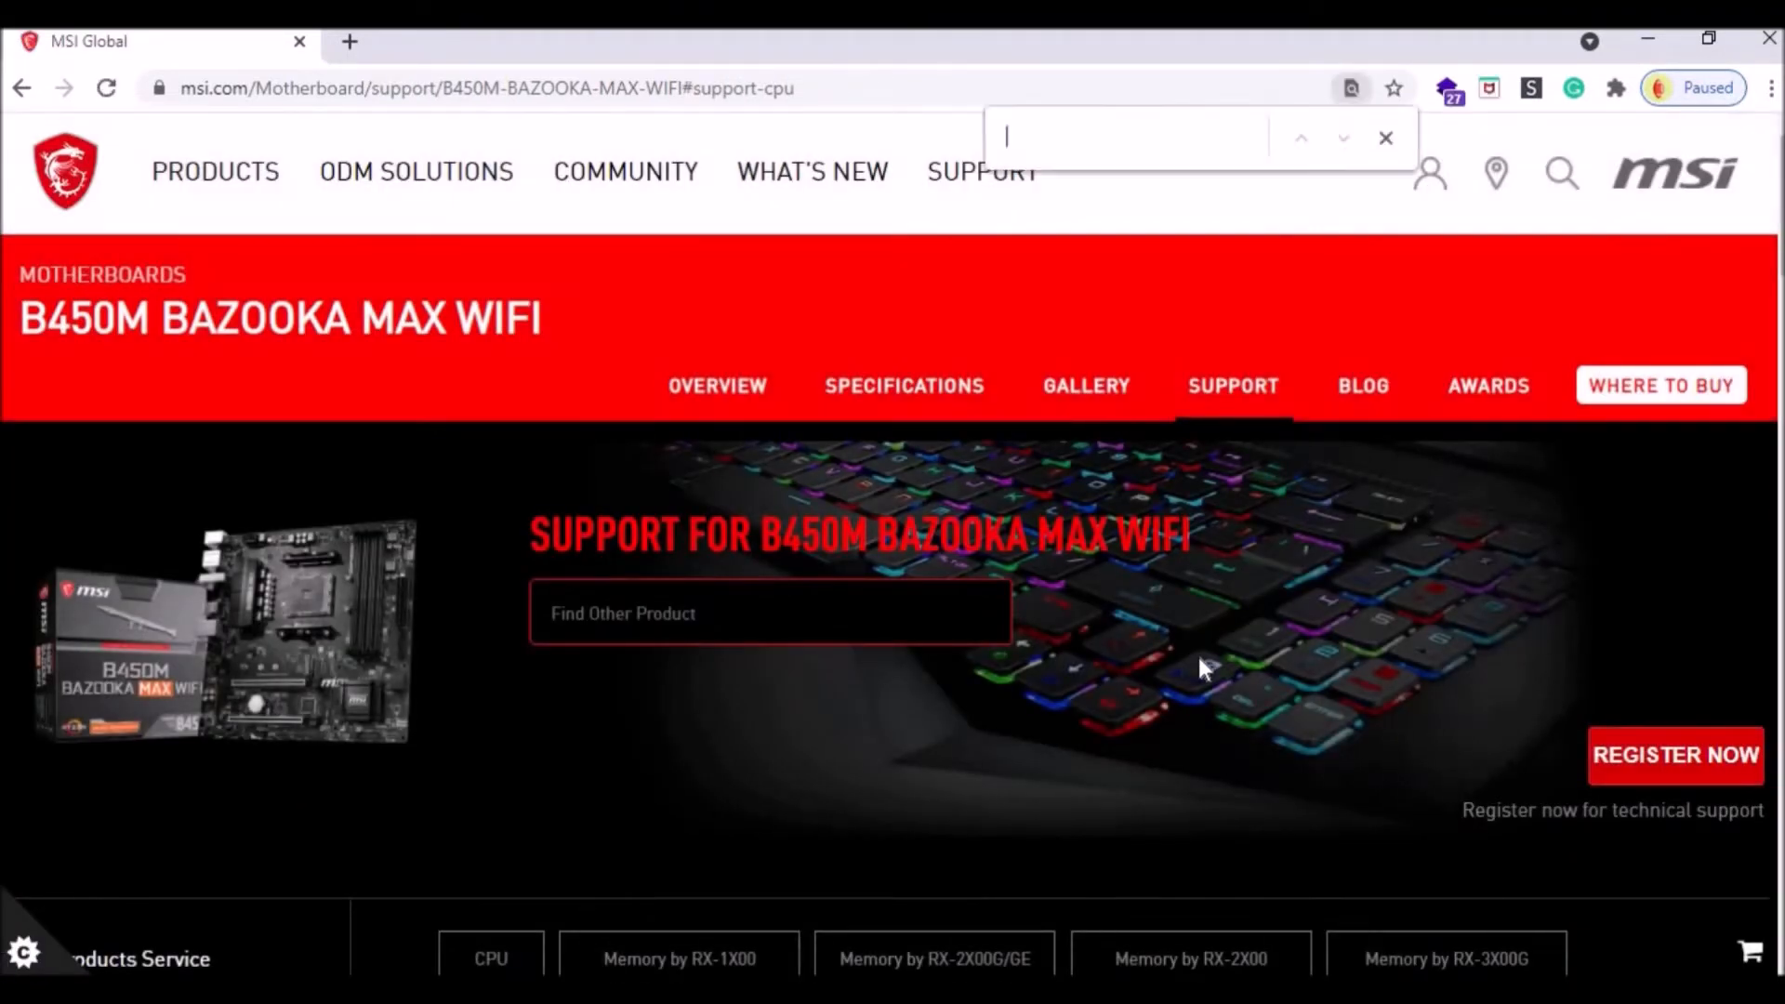
text(4600G)
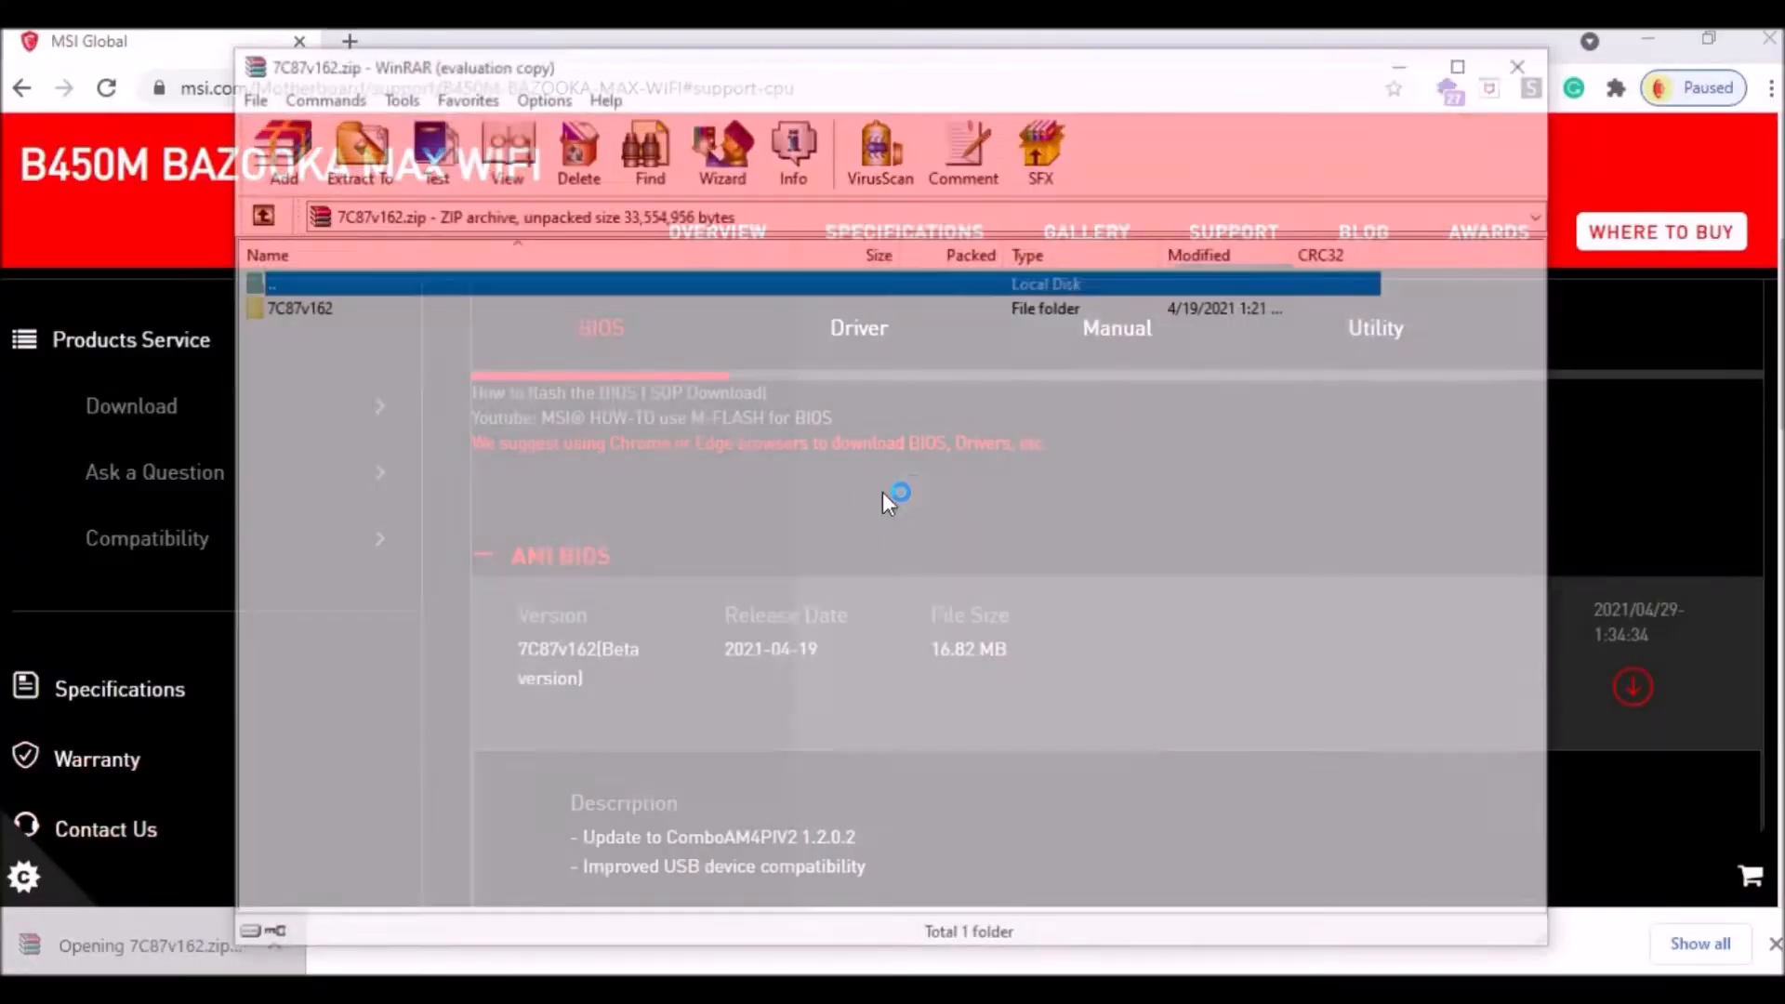
Open the 7C87v162 folder and select the E7C87AMS.162 BIOS file.
double_click(302, 308)
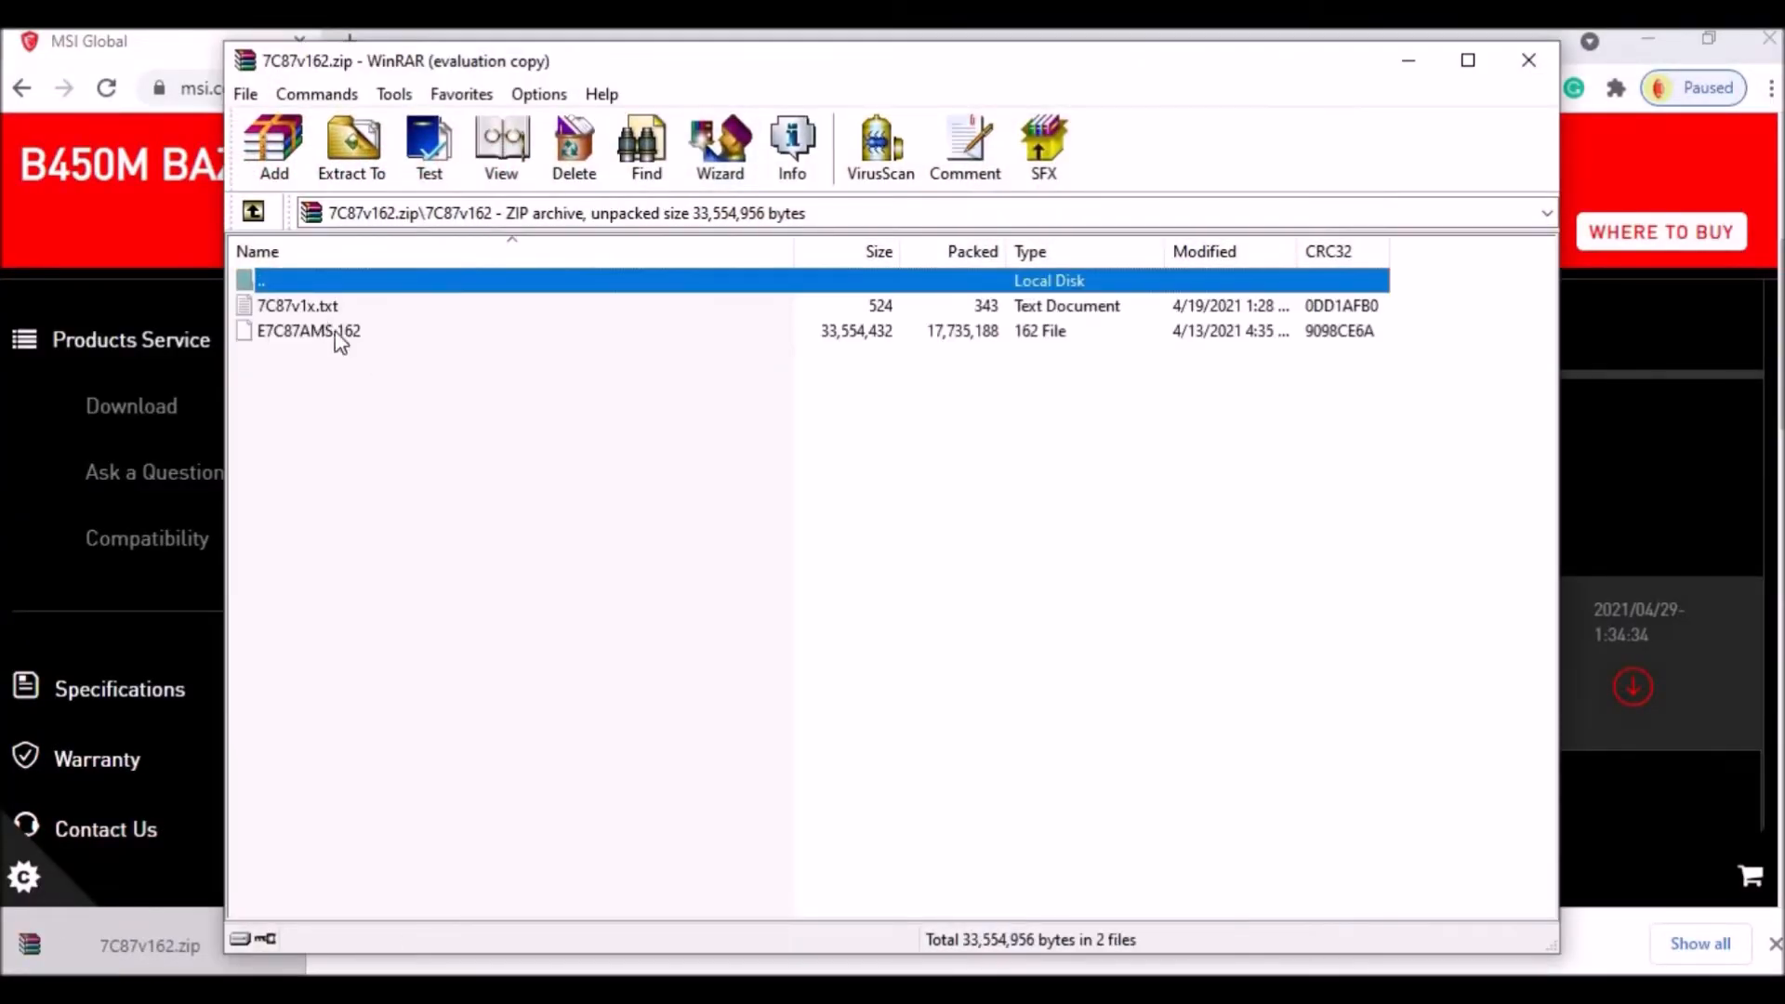
click(356, 384)
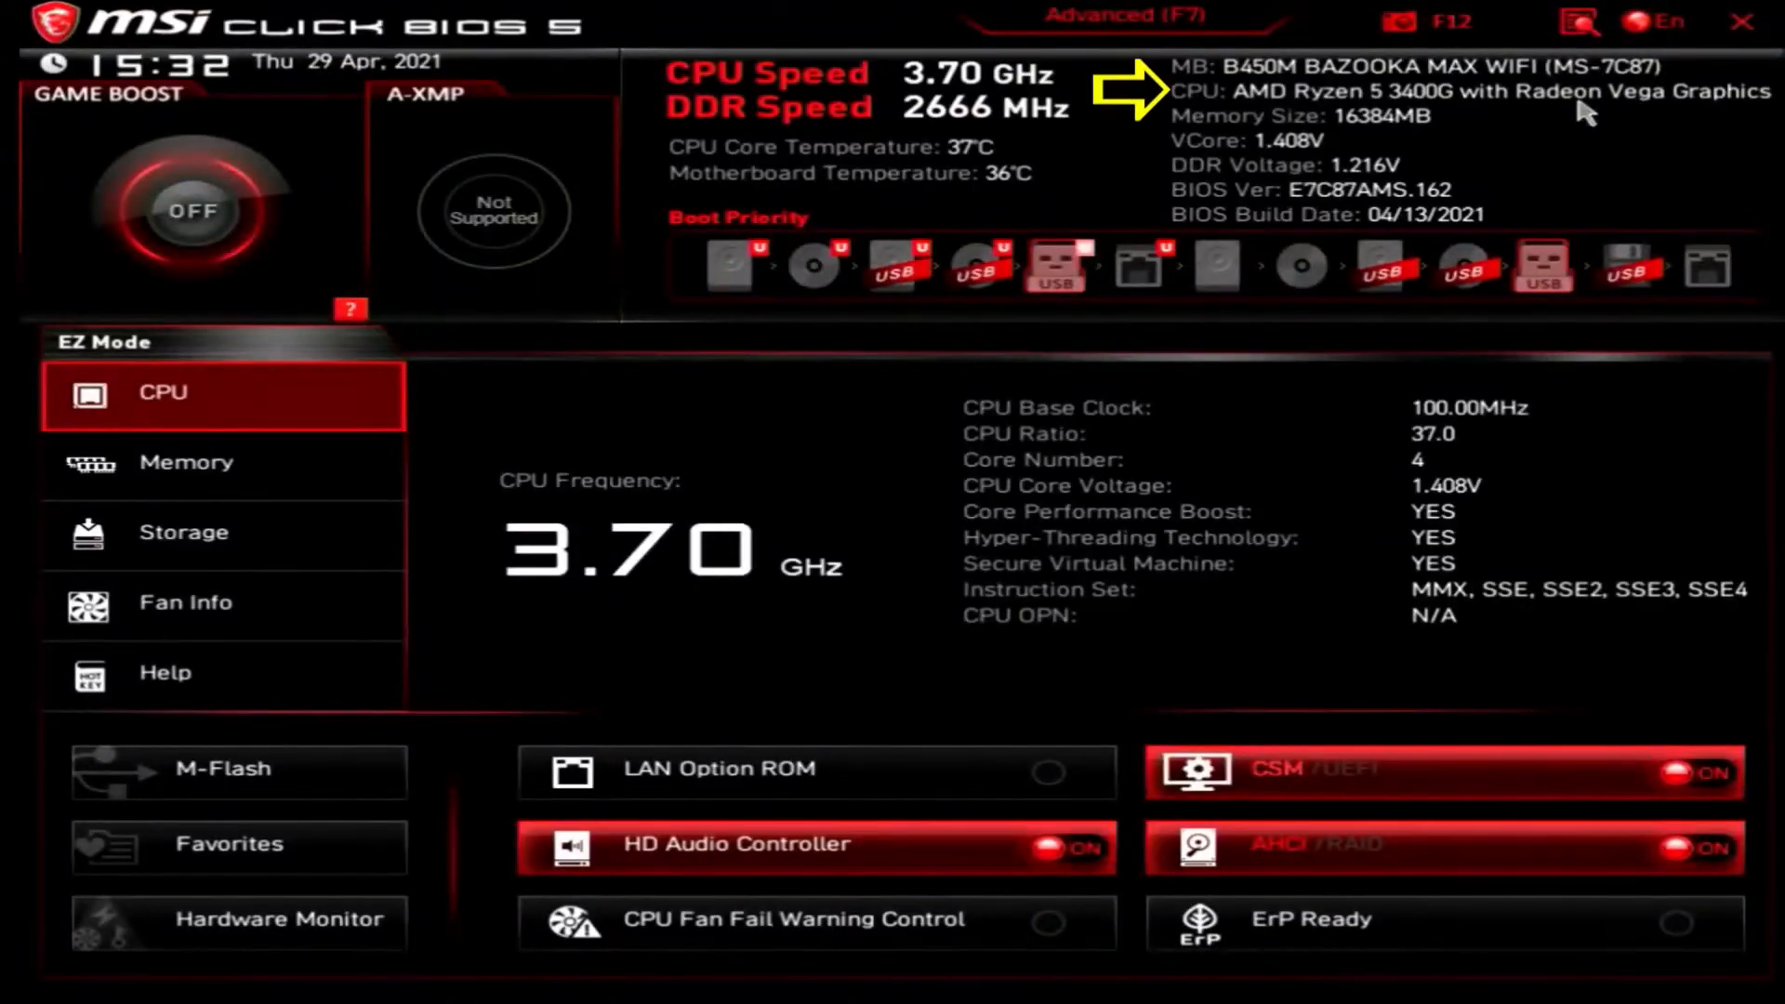
Reboot into M-Flash and flash E7C87AMS.162 from the USB drive.
click(239, 771)
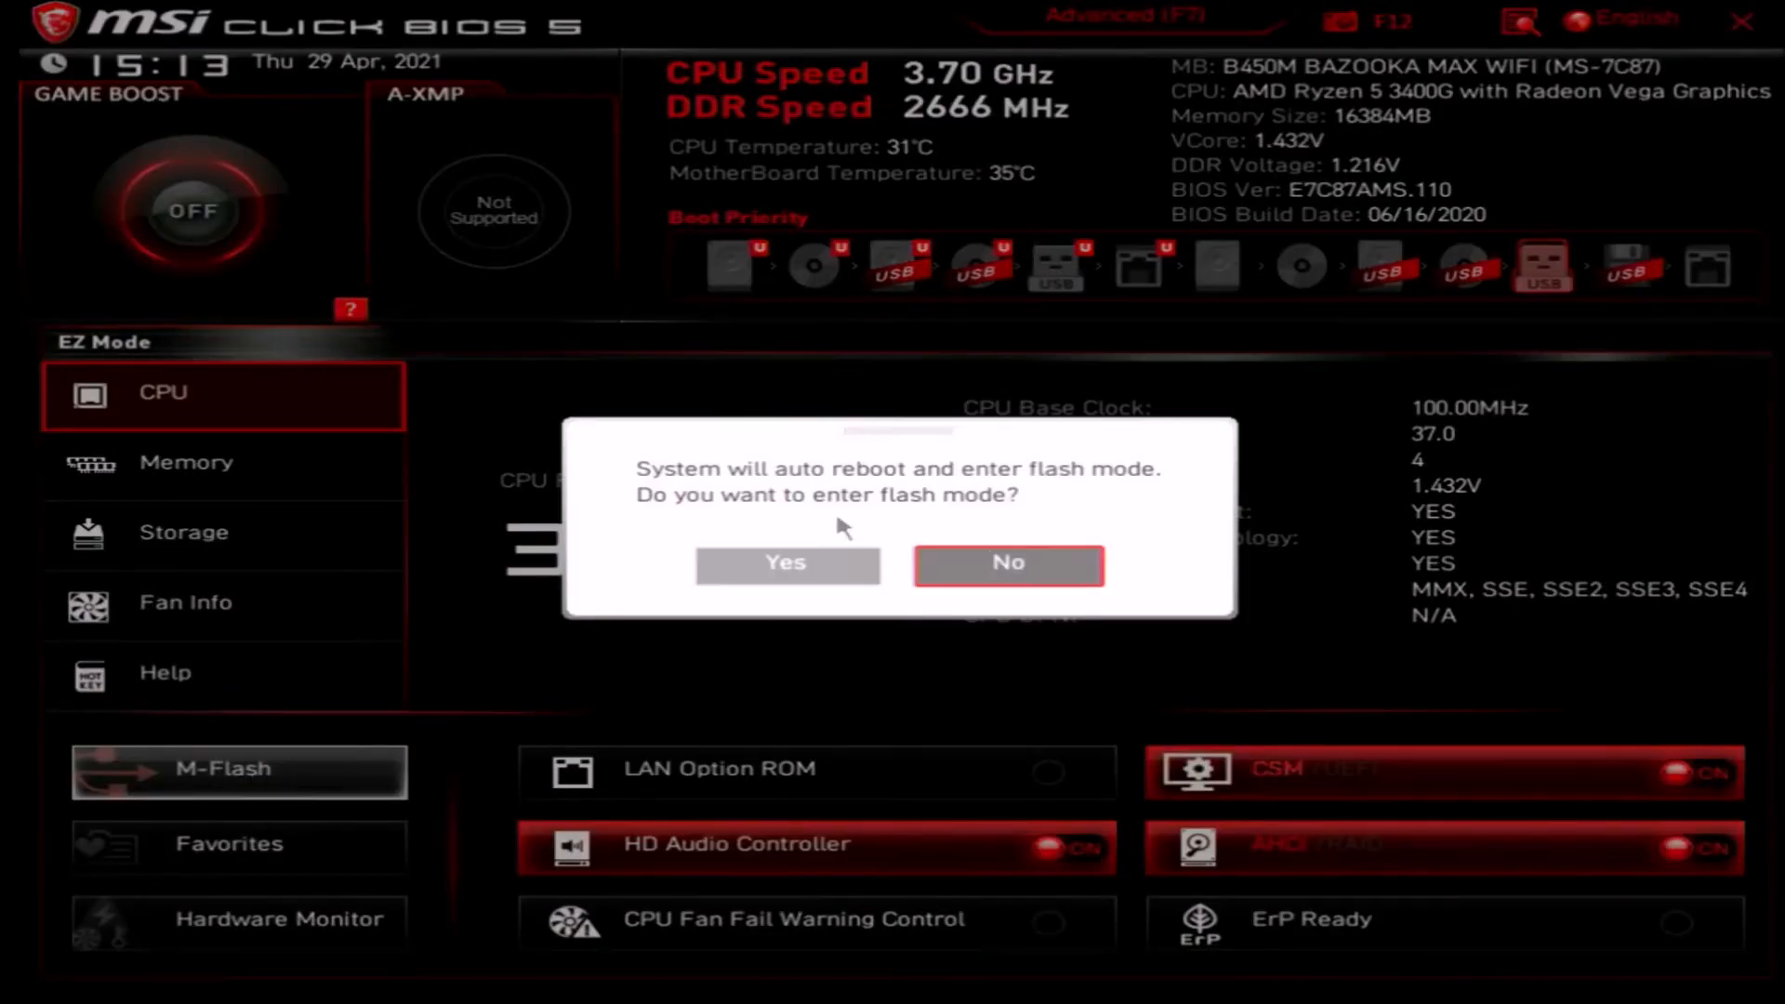
click(1008, 565)
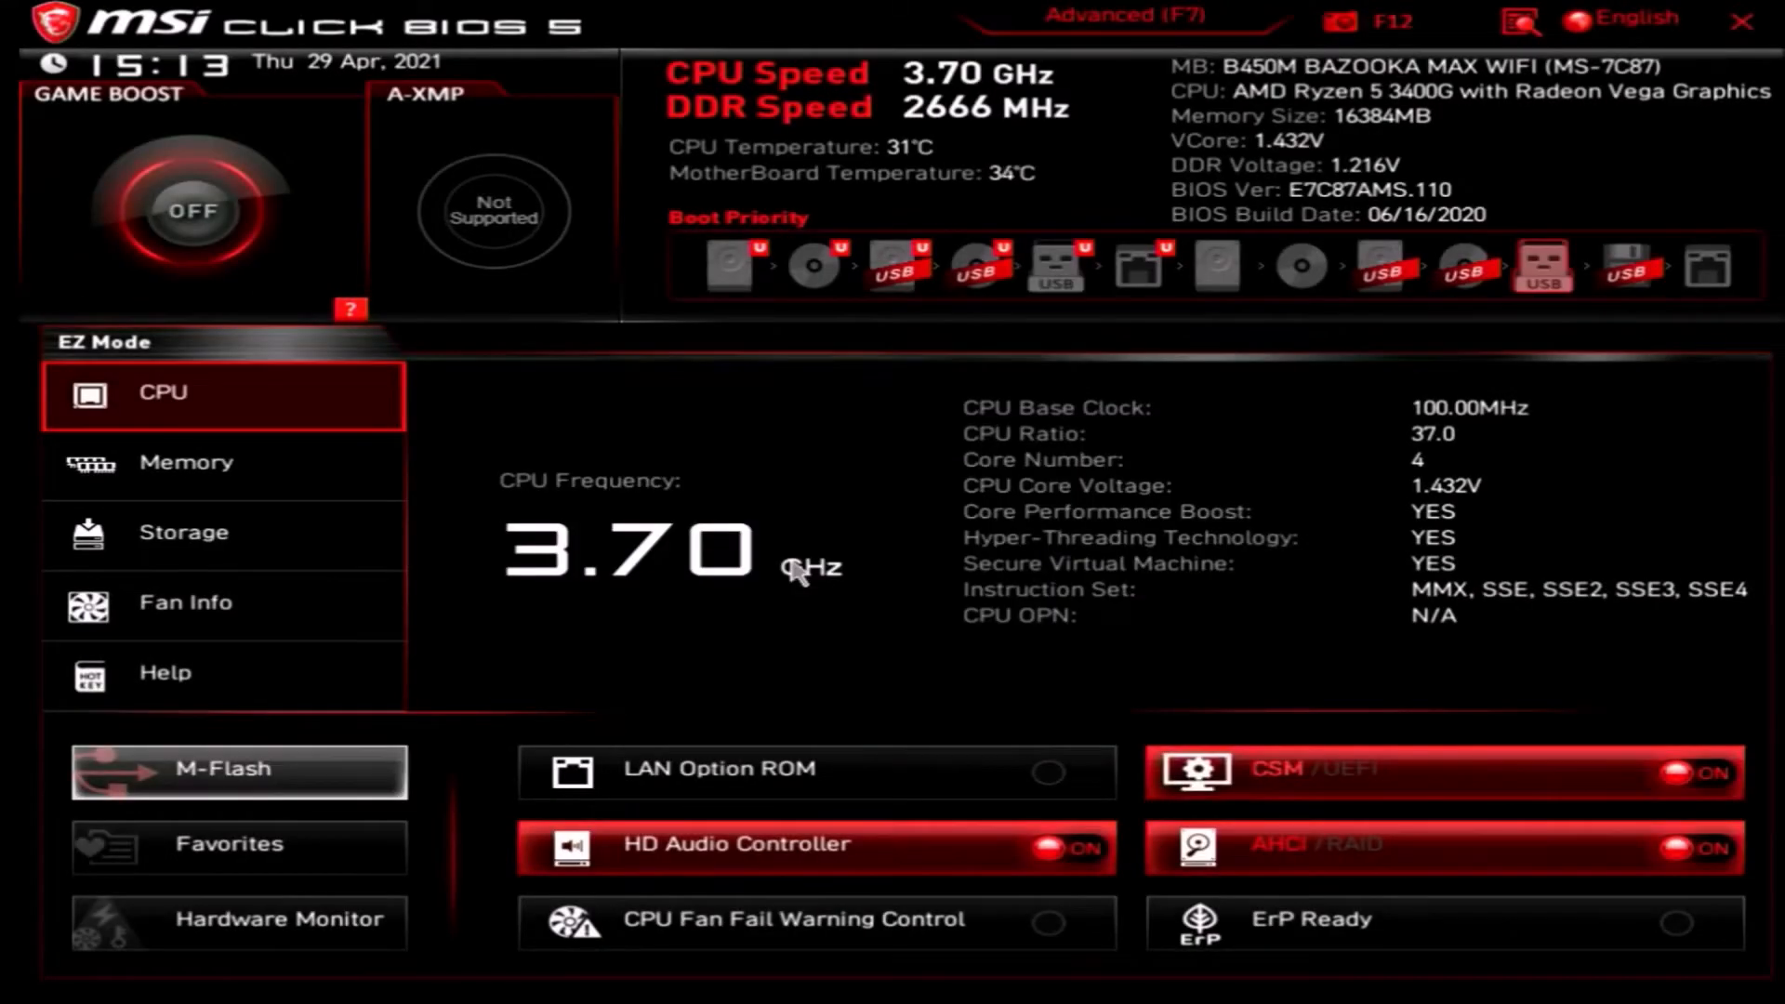
click(239, 771)
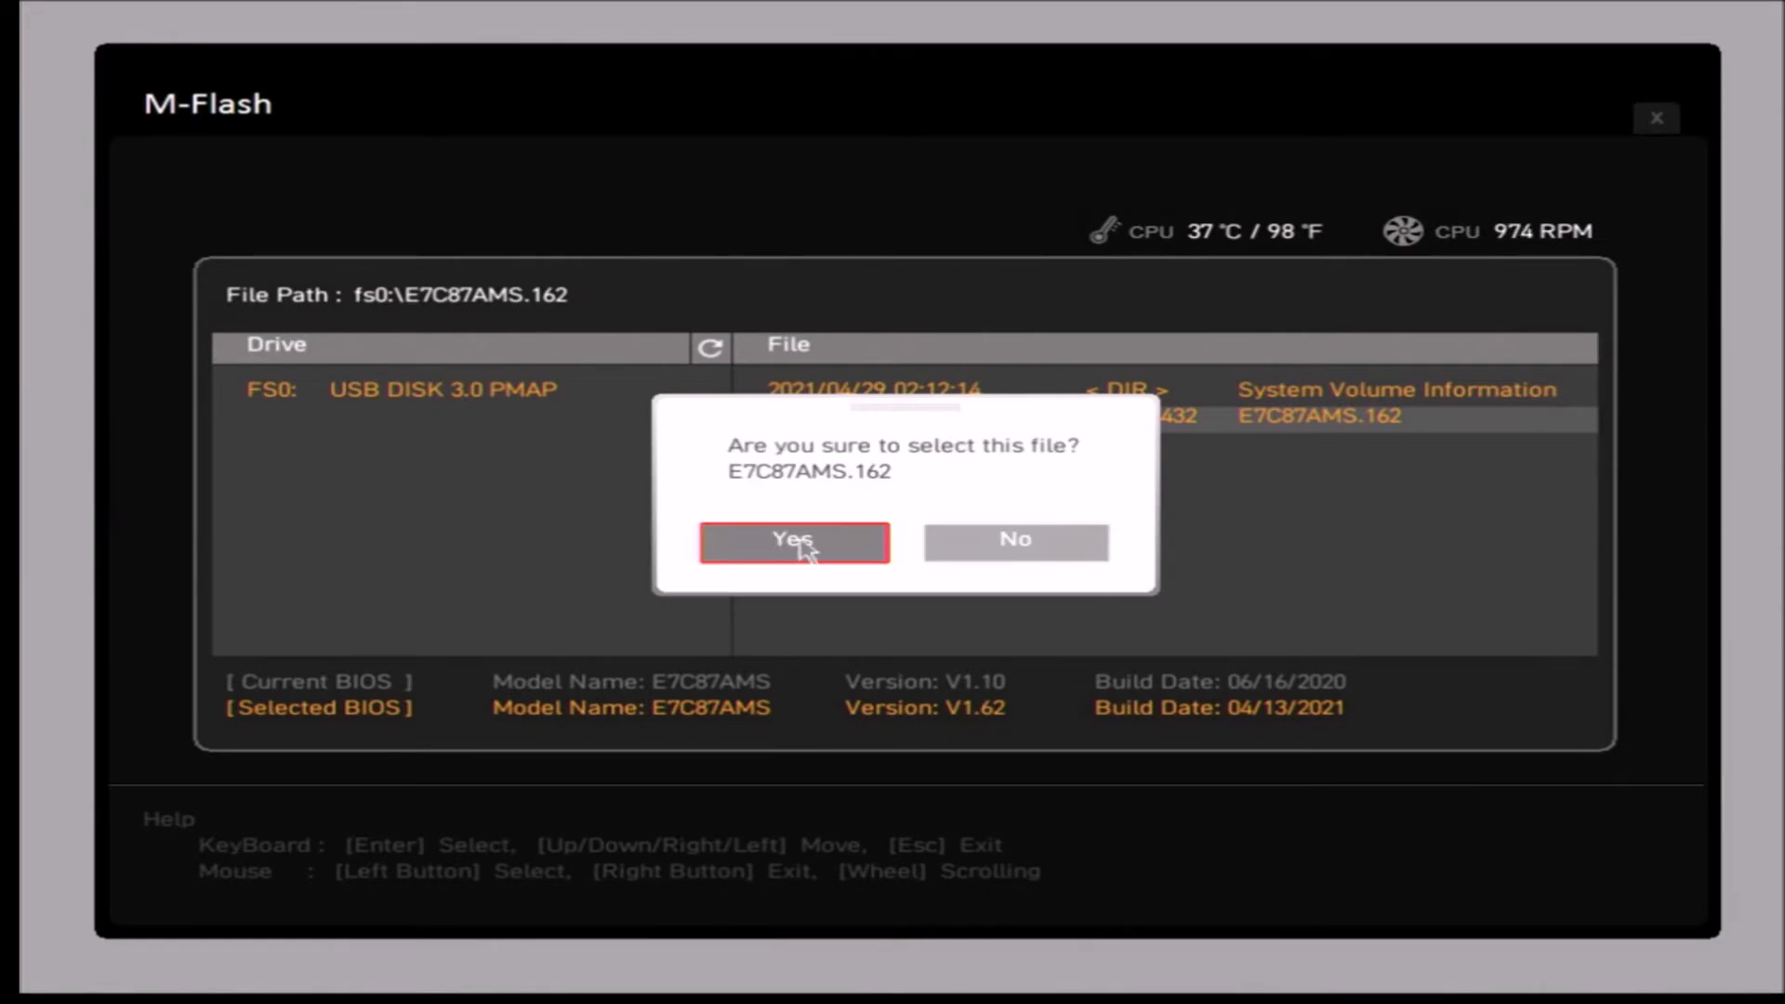
click(794, 541)
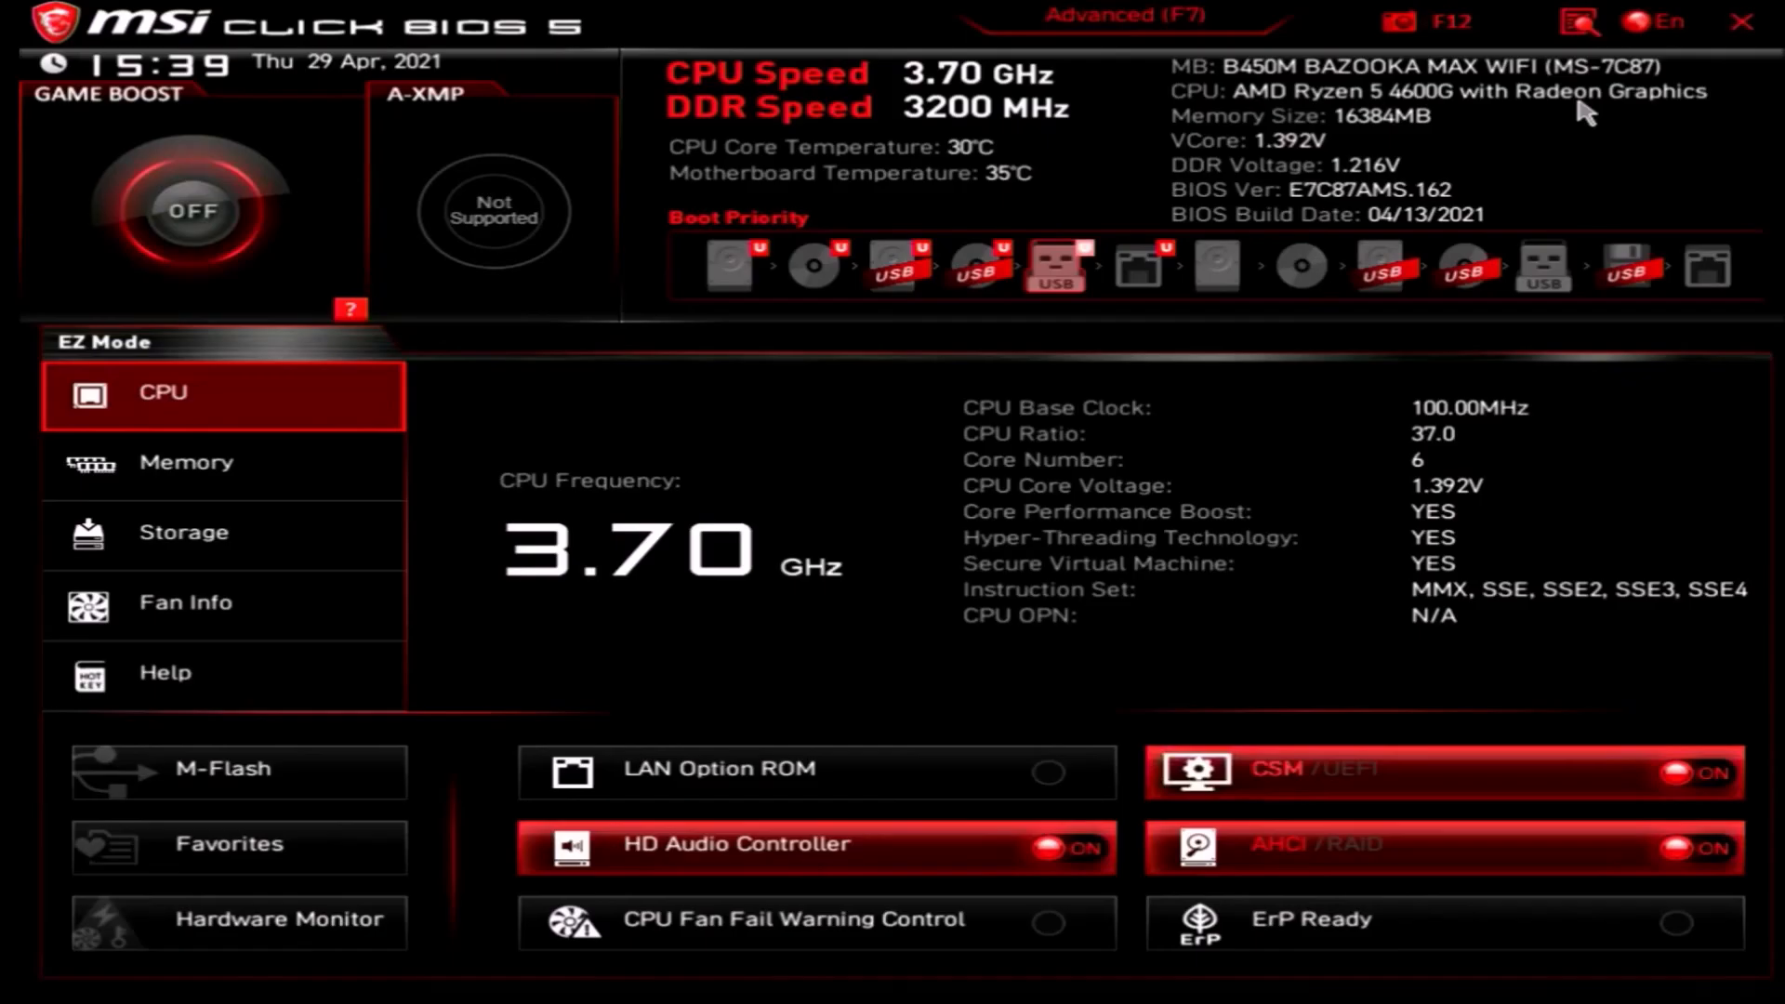